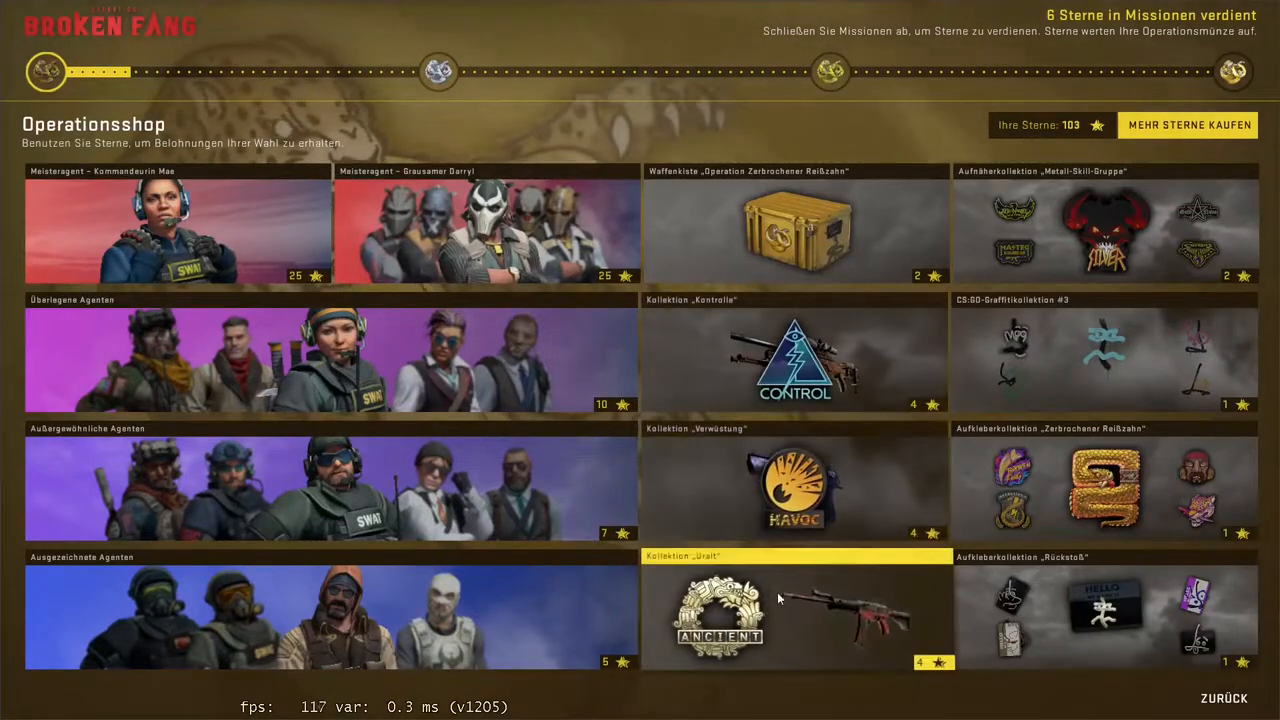
pyautogui.moveTo(796, 230)
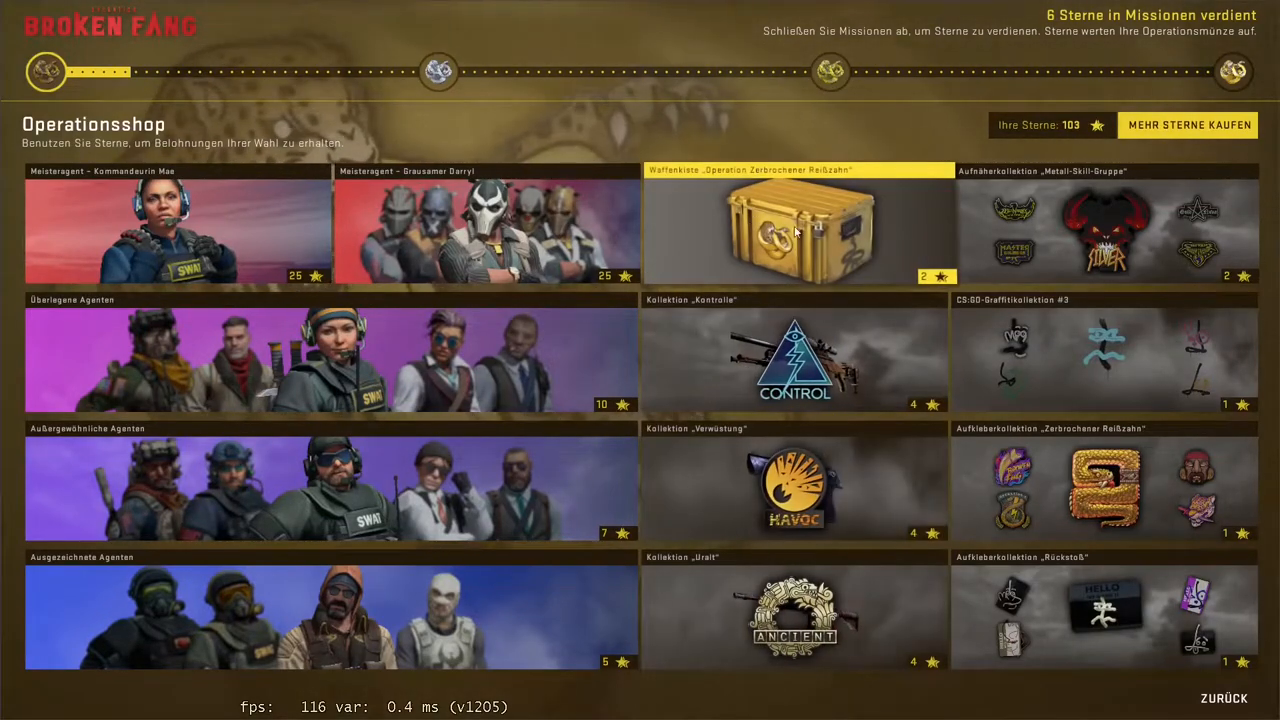
pyautogui.moveTo(368, 488)
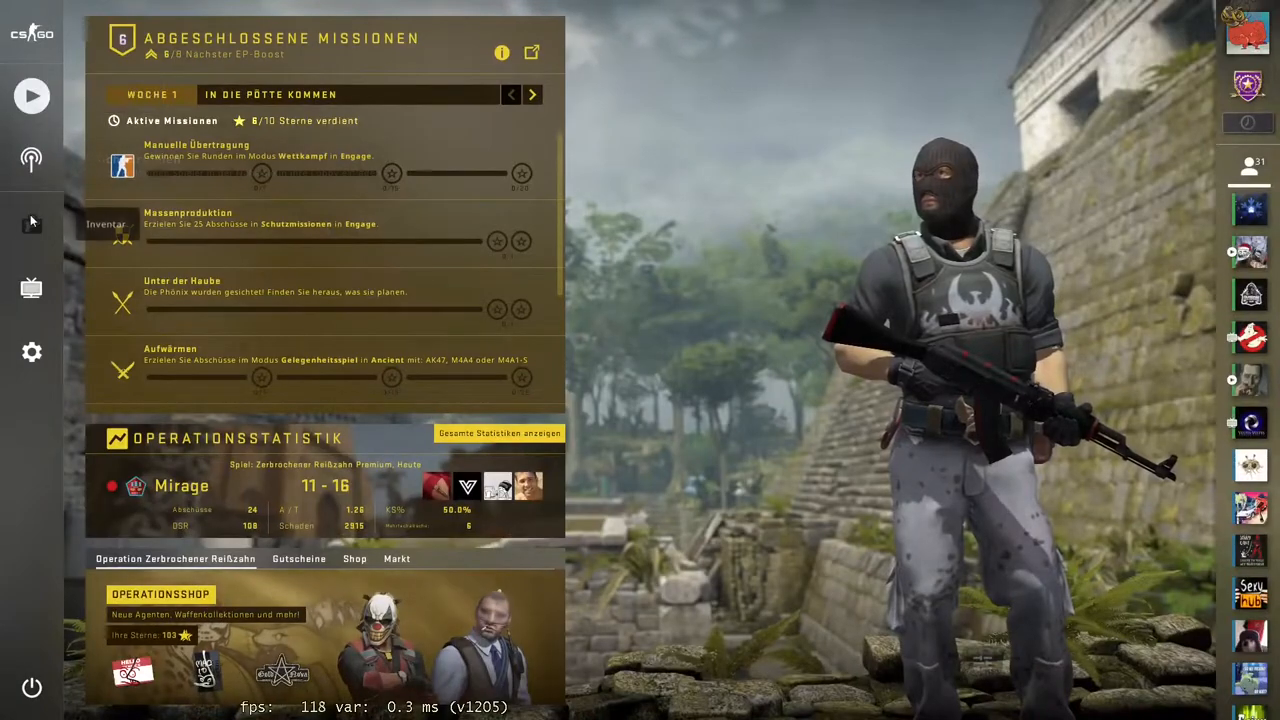
# Step: Preview the AWP Farbverlauf and Five-SeveN Beeren und Kirschen skins in the inventory
pyautogui.click(32, 224)
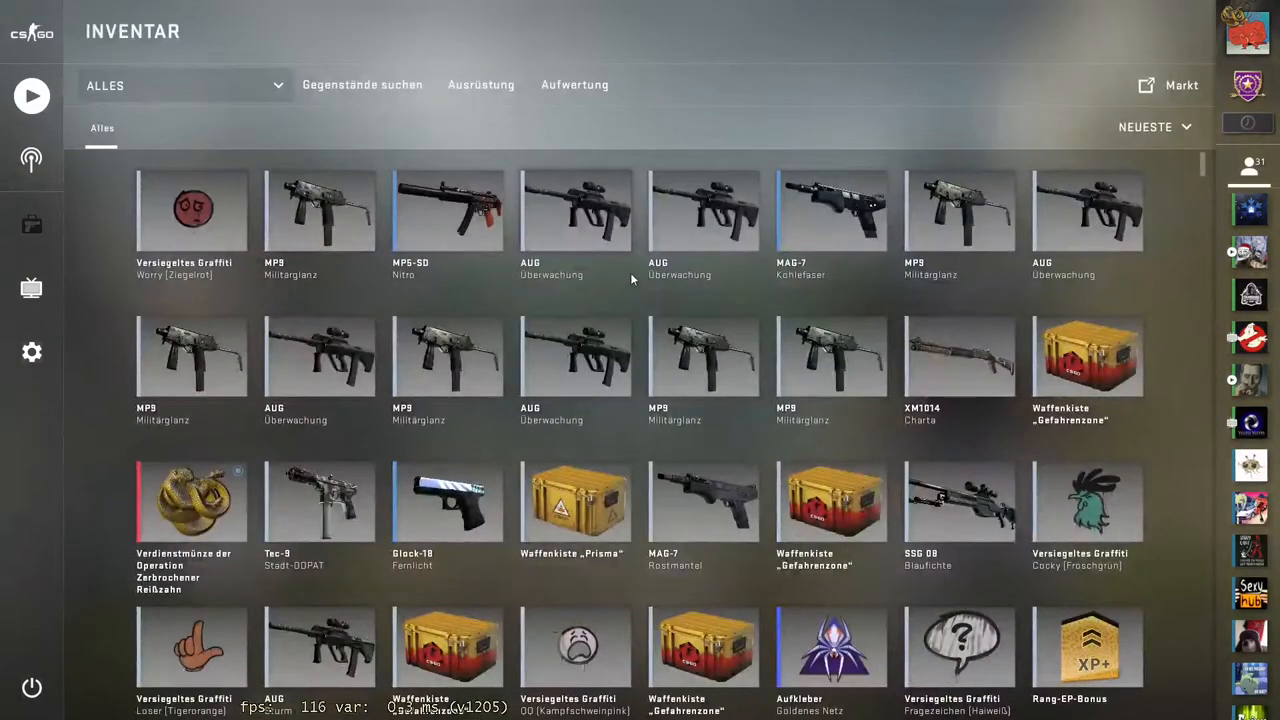
pyautogui.moveTo(544, 336)
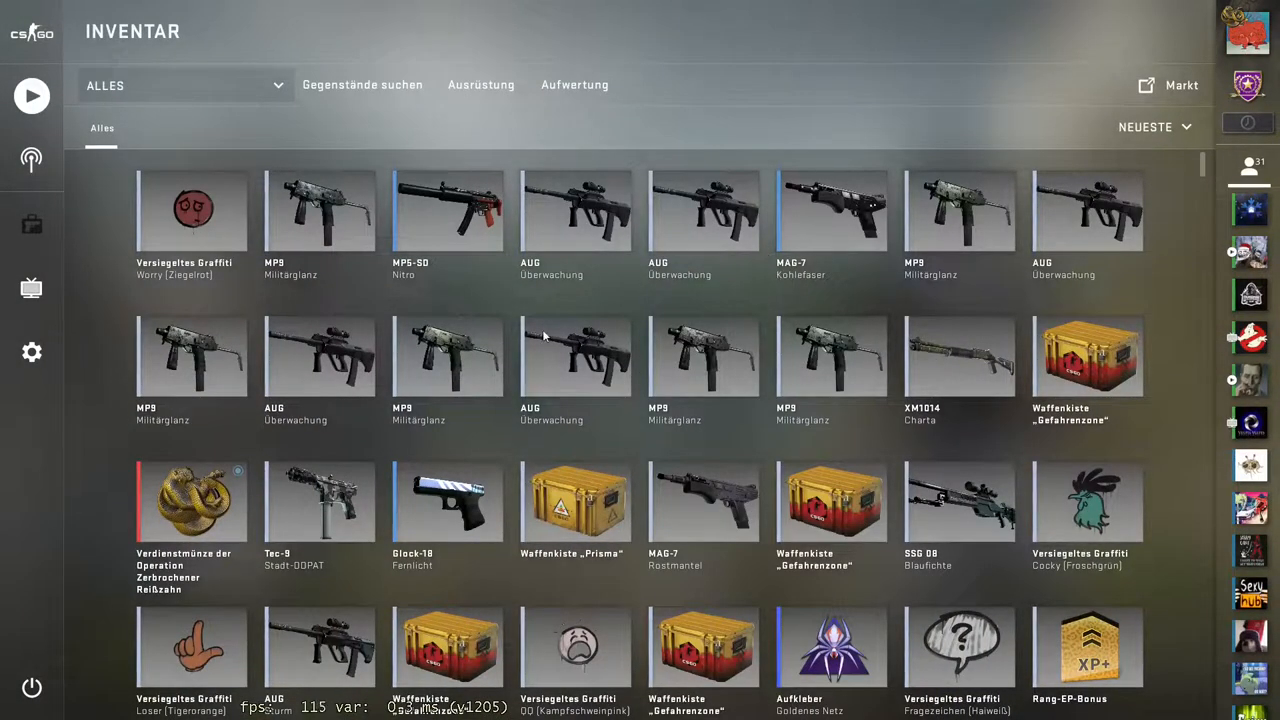
pyautogui.moveTo(32, 96)
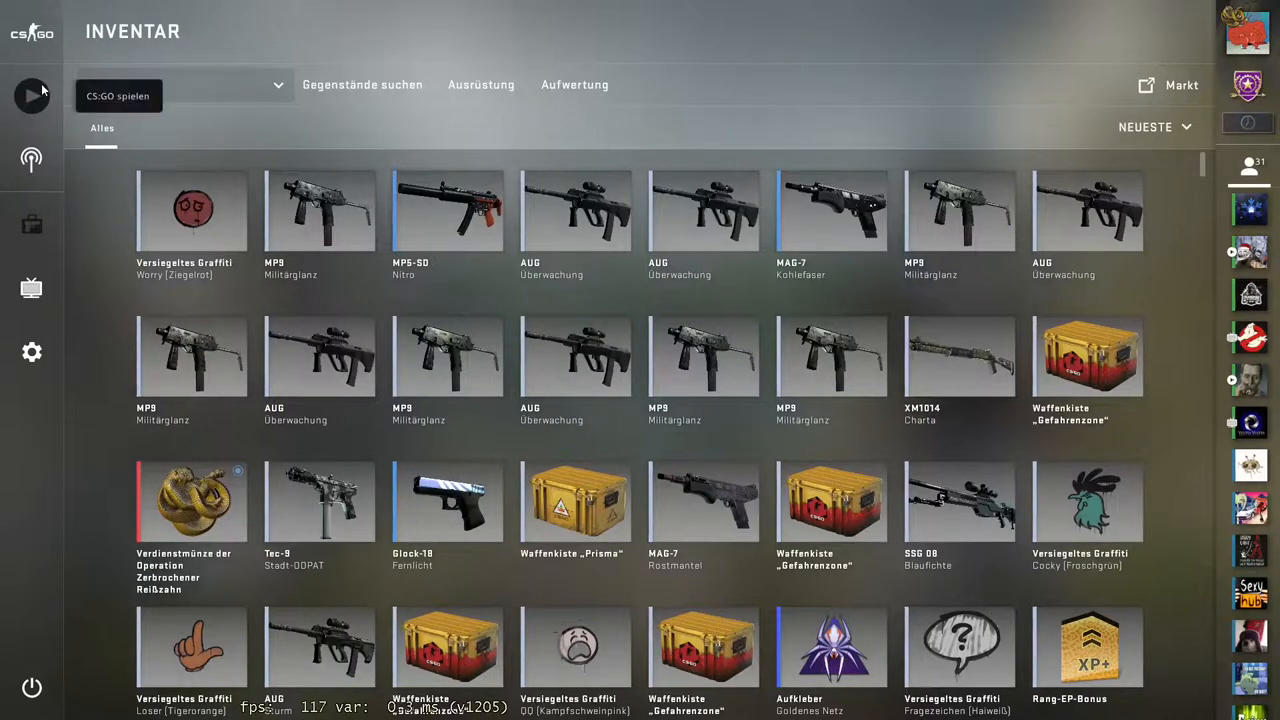
pyautogui.moveTo(32, 264)
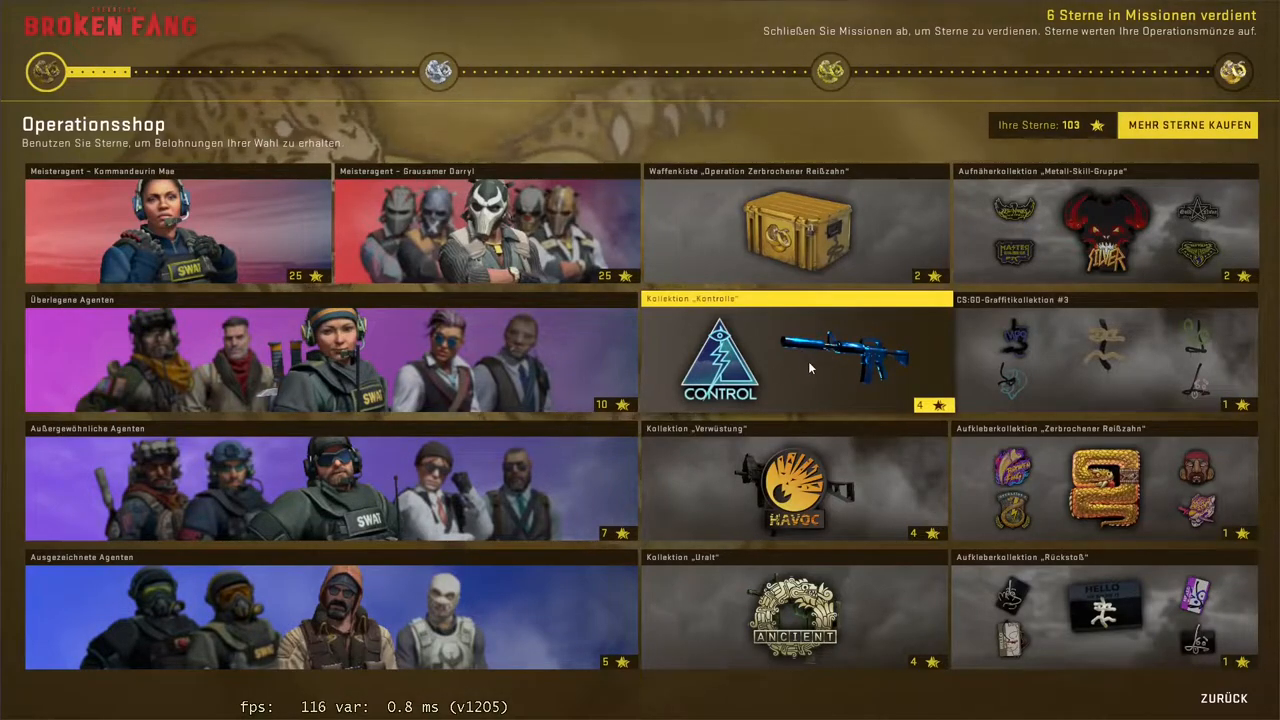
pyautogui.moveTo(796, 616)
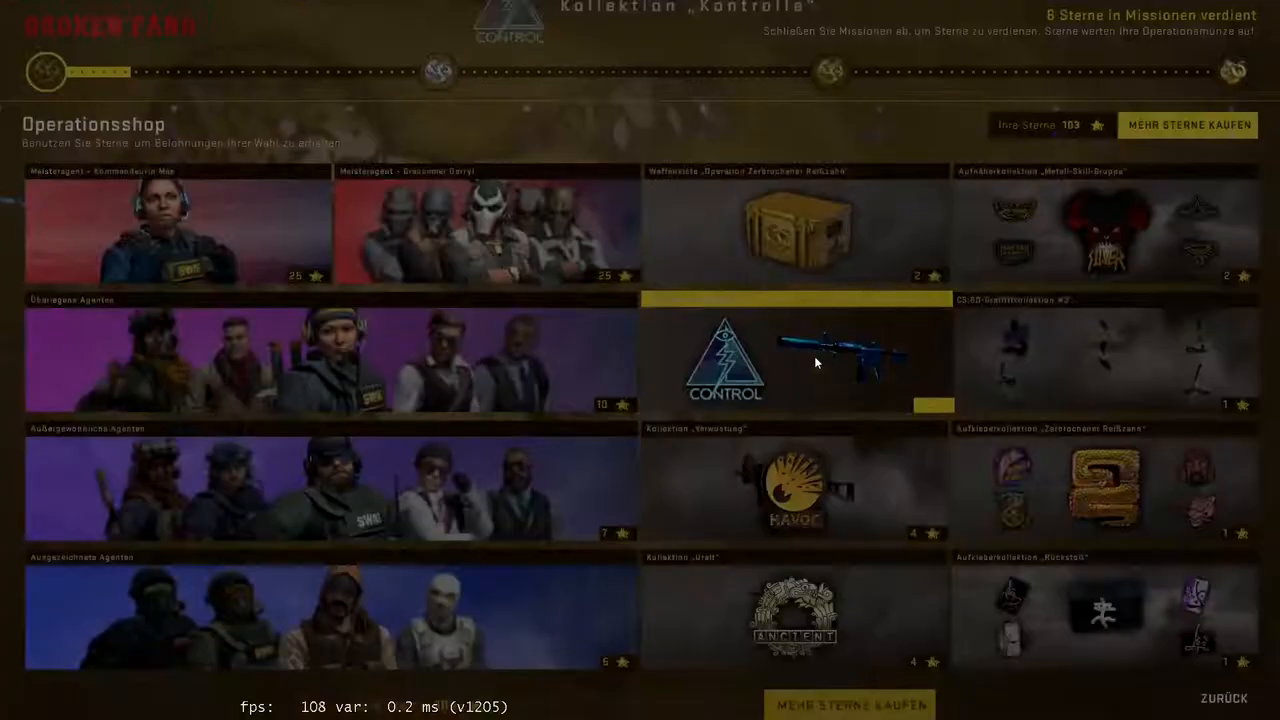
pyautogui.click(824, 344)
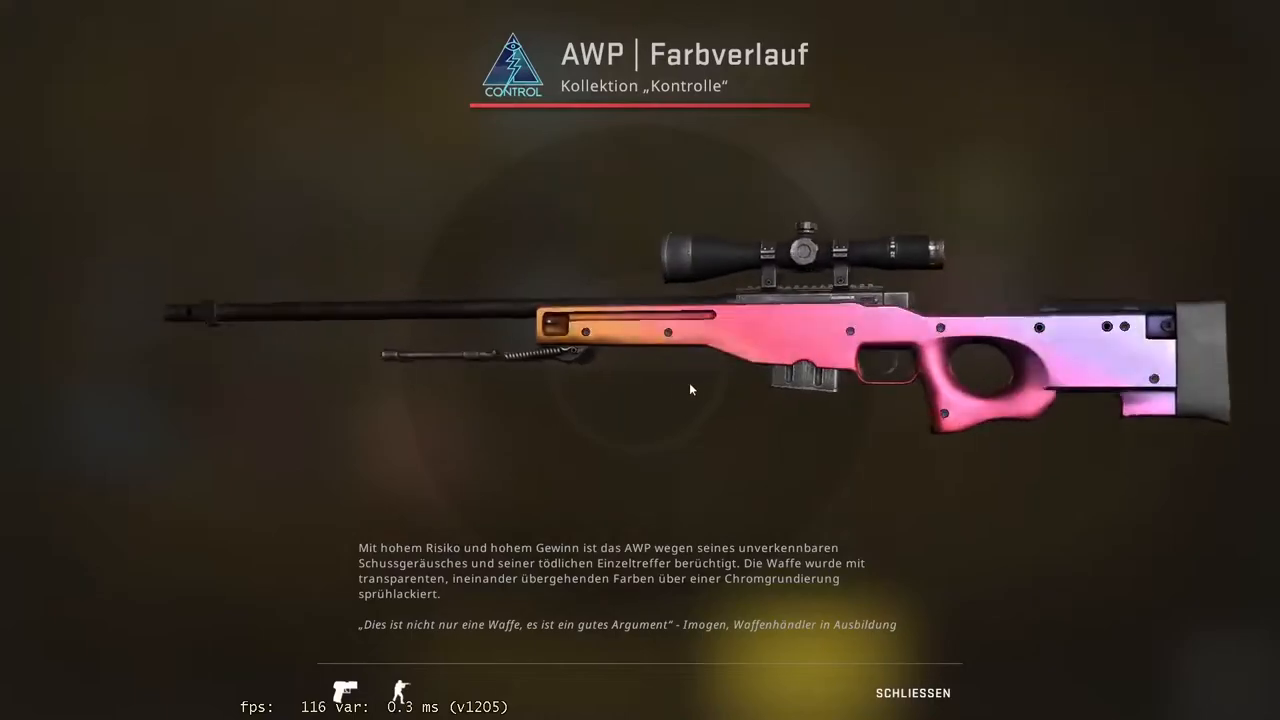
pyautogui.click(912, 692)
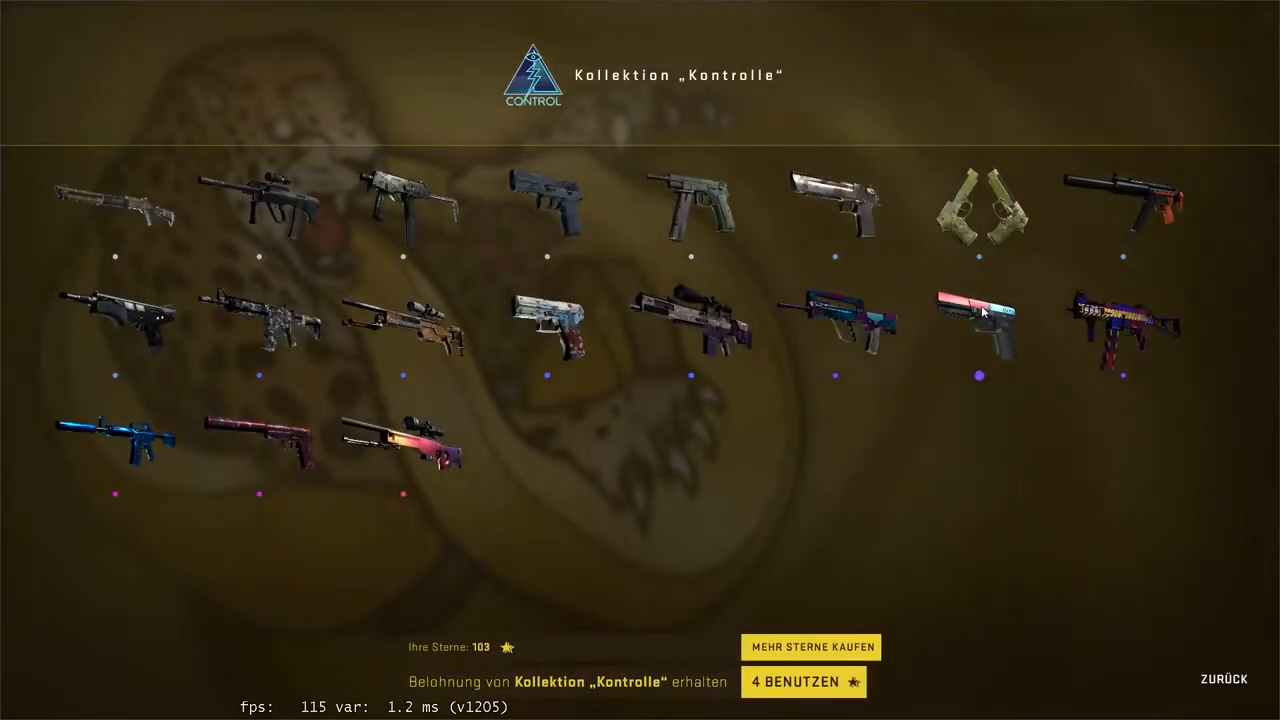
pyautogui.click(978, 320)
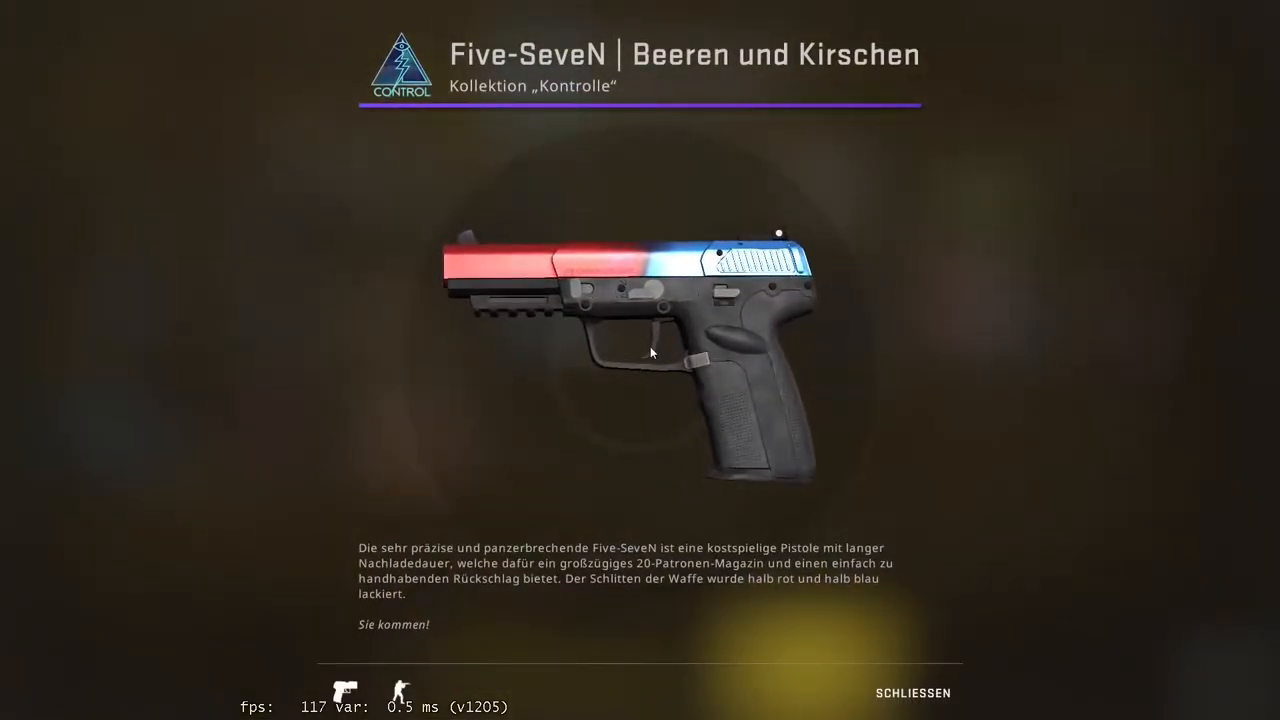
pyautogui.click(912, 692)
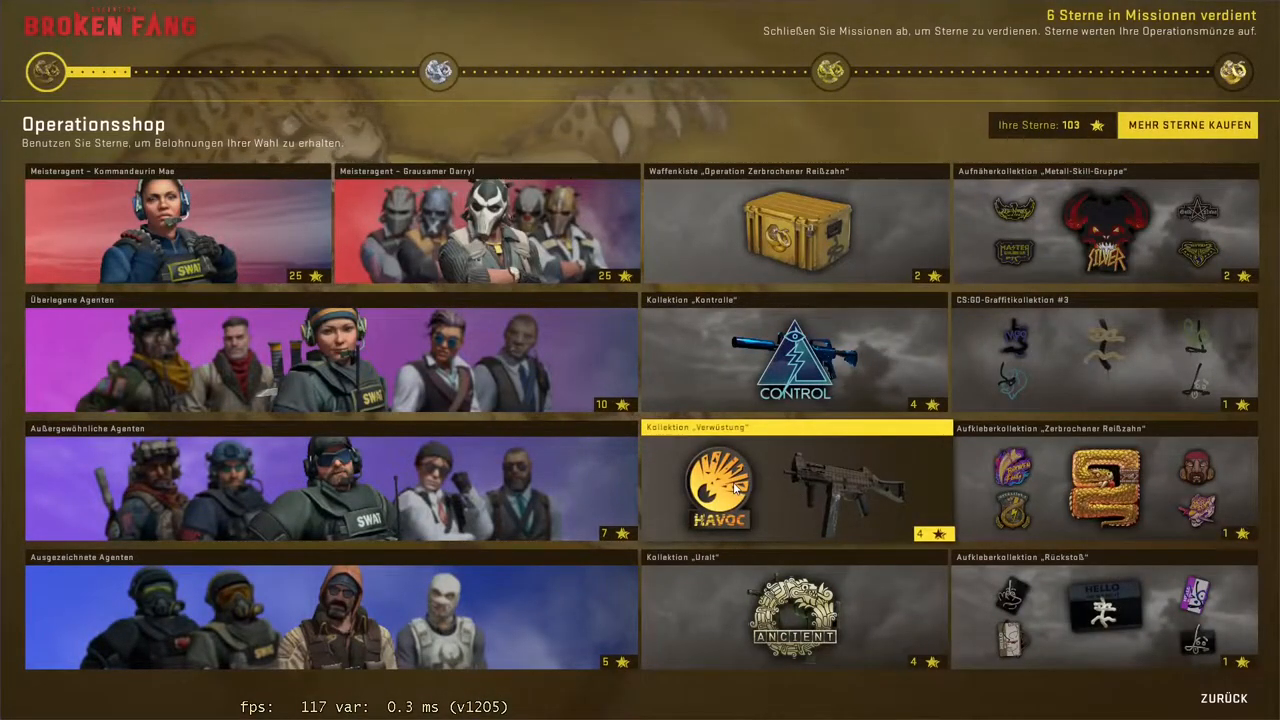
# Step: Redeem two Havoc collection rewards at 4 stars each, dropping the balance from 103 to 87
pyautogui.click(716, 488)
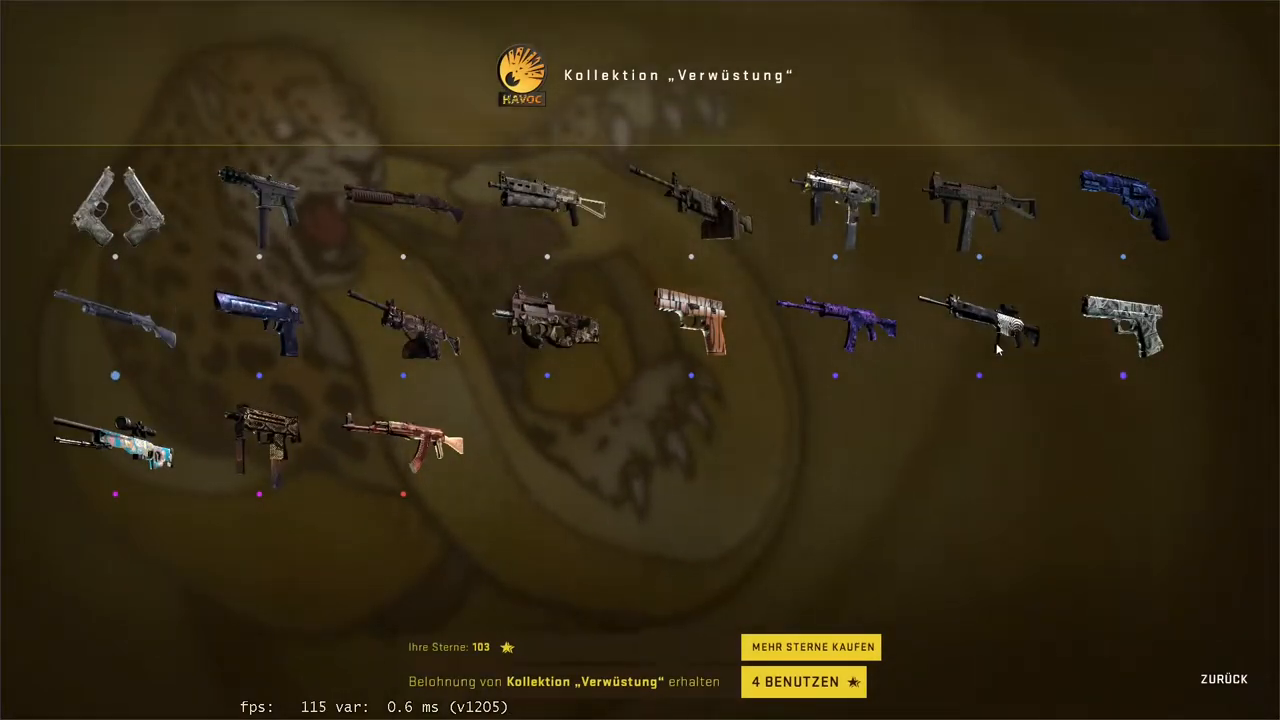
pyautogui.moveTo(598, 456)
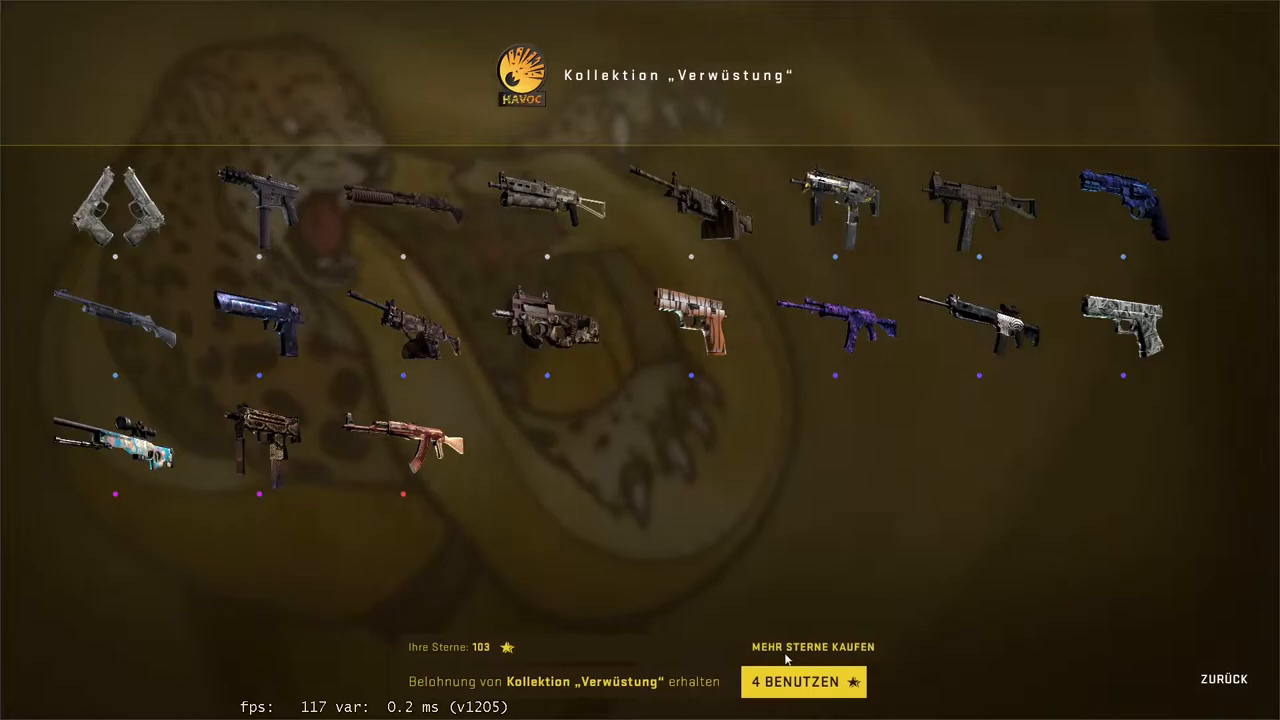
pyautogui.click(804, 680)
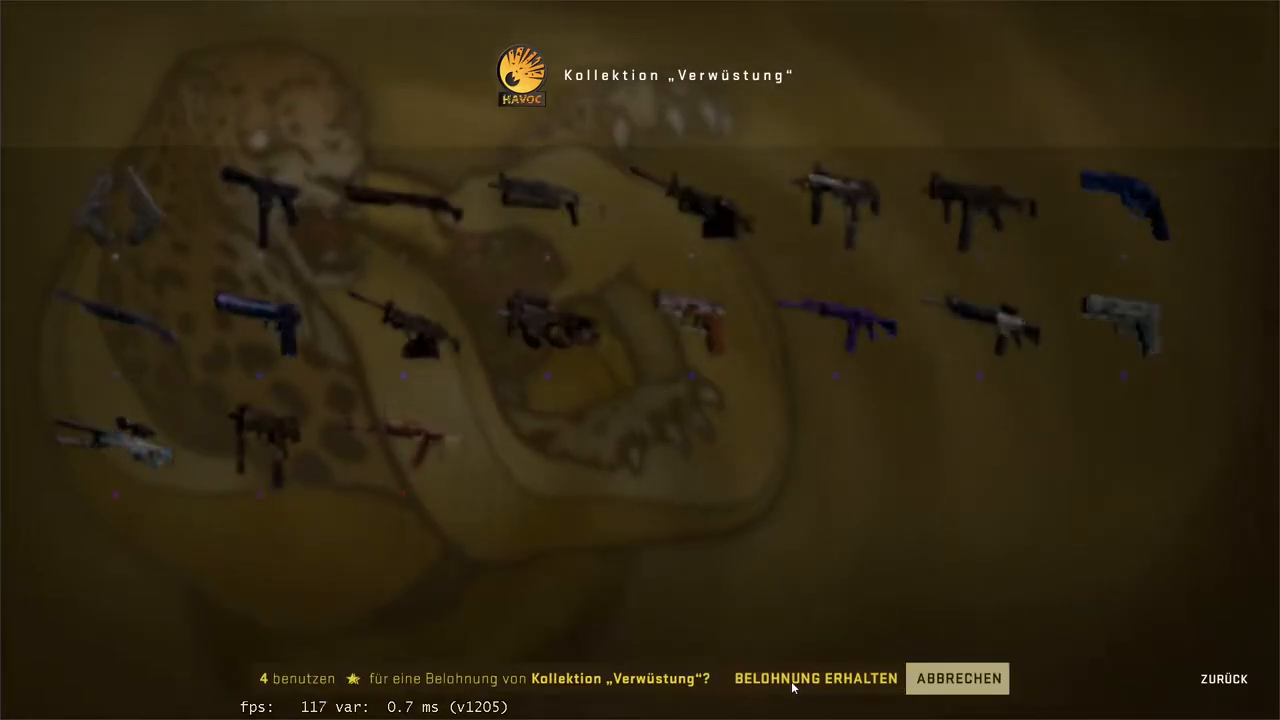
pyautogui.click(814, 678)
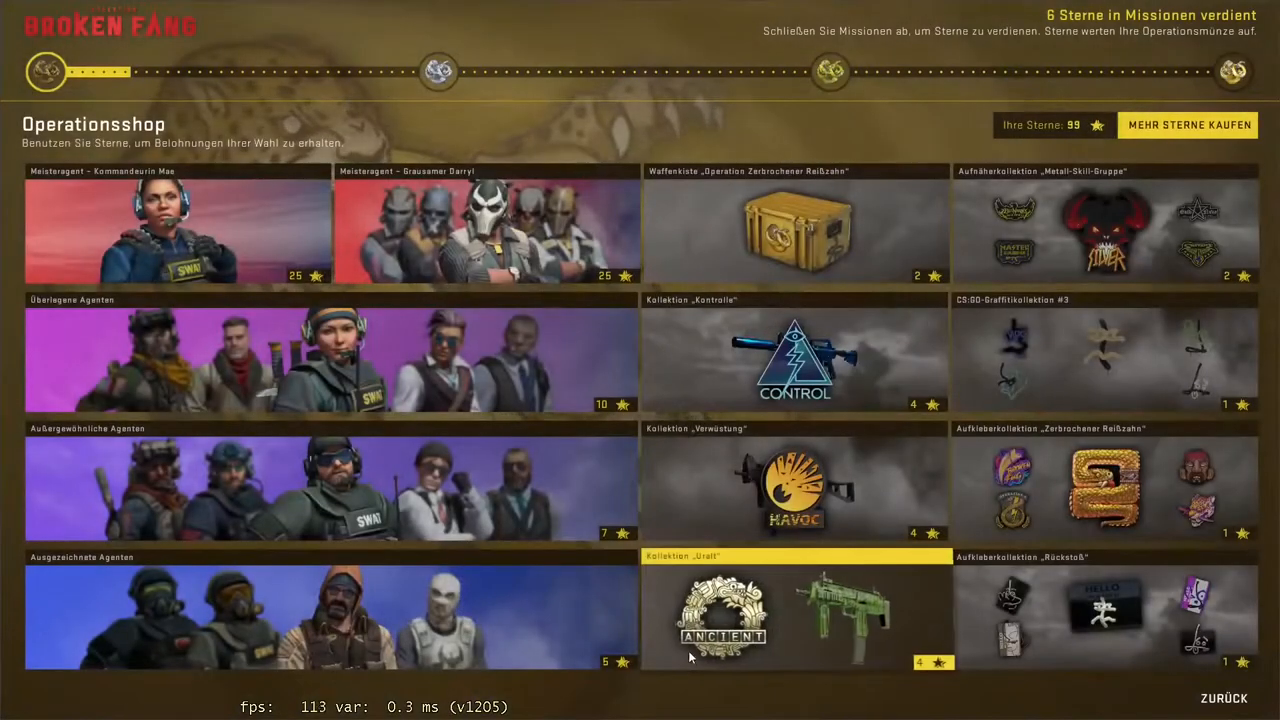
pyautogui.click(794, 486)
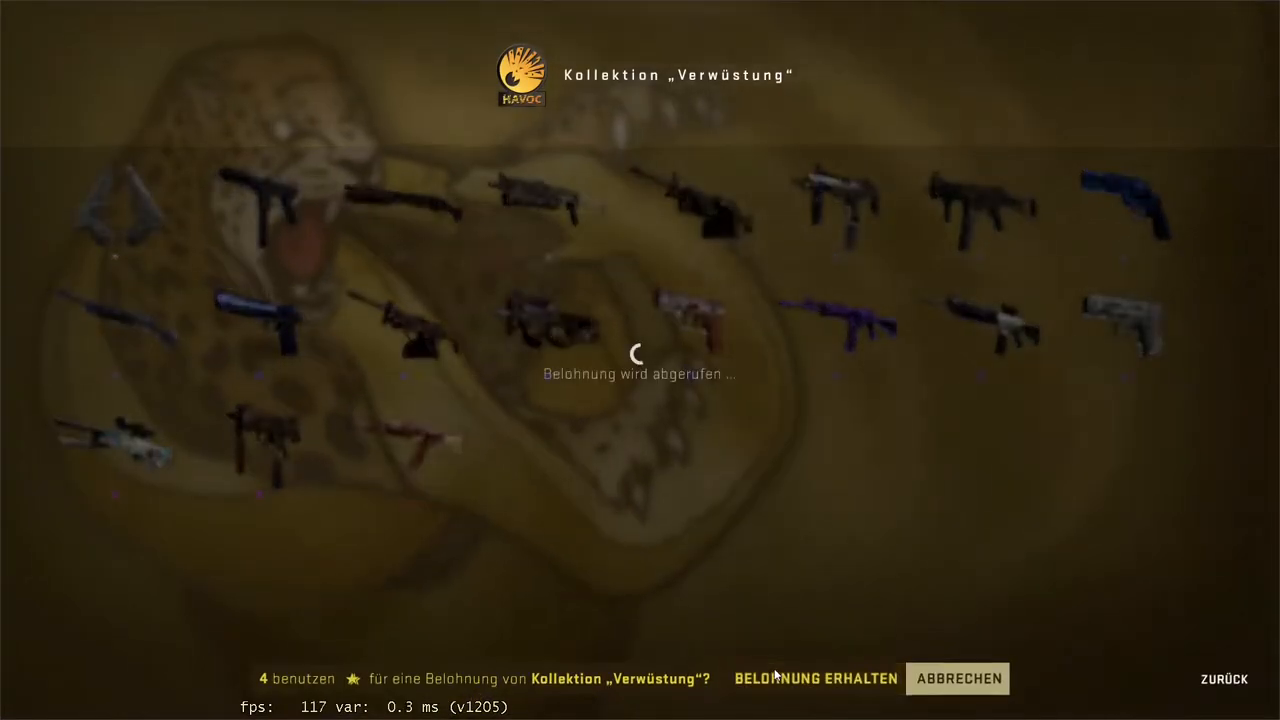
pyautogui.click(814, 678)
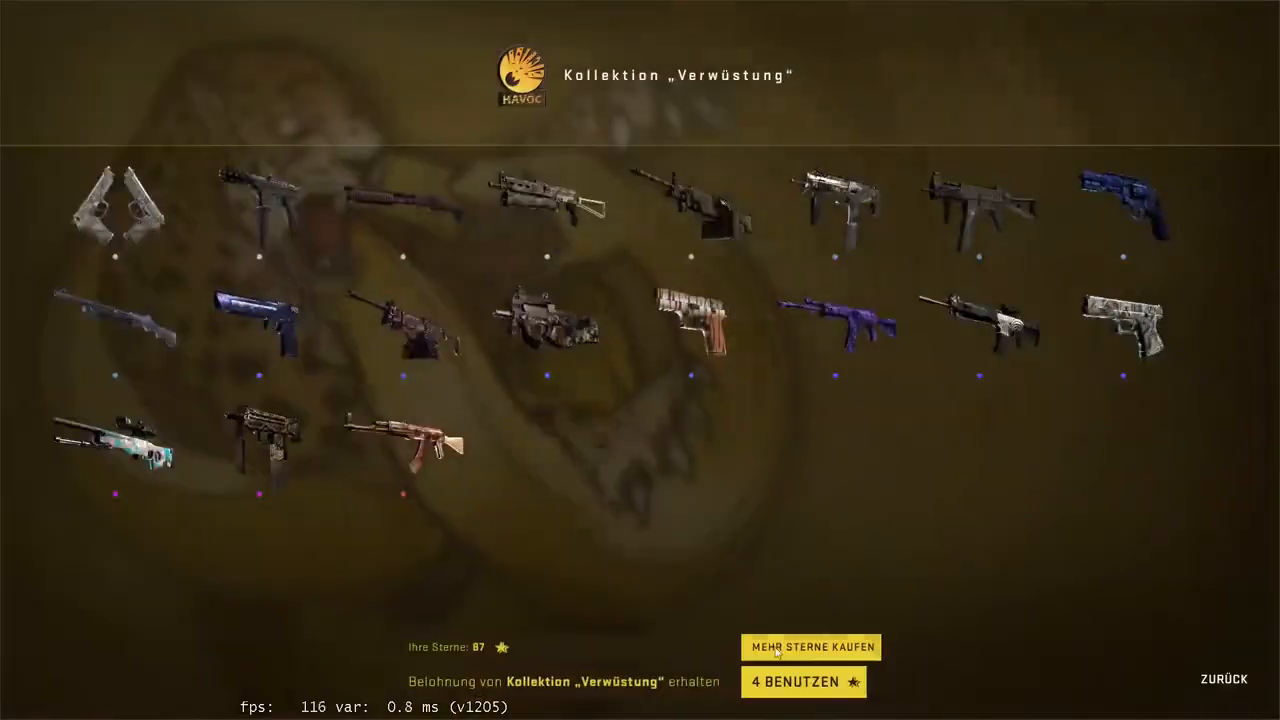
# Step: Redeem another 4-star Havoc reward, the Abgesägte Schrotflinte | Lehm-Hinterhalt, and return to the shop
pyautogui.click(120, 204)
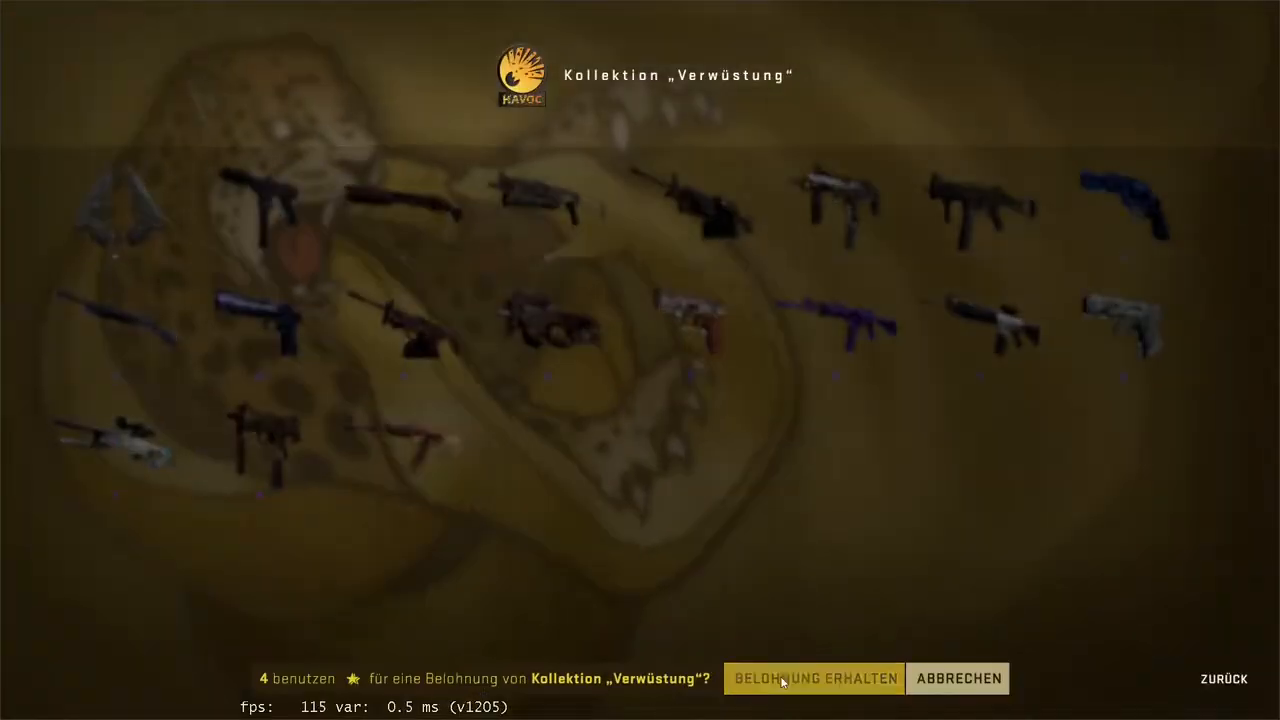
pyautogui.click(814, 678)
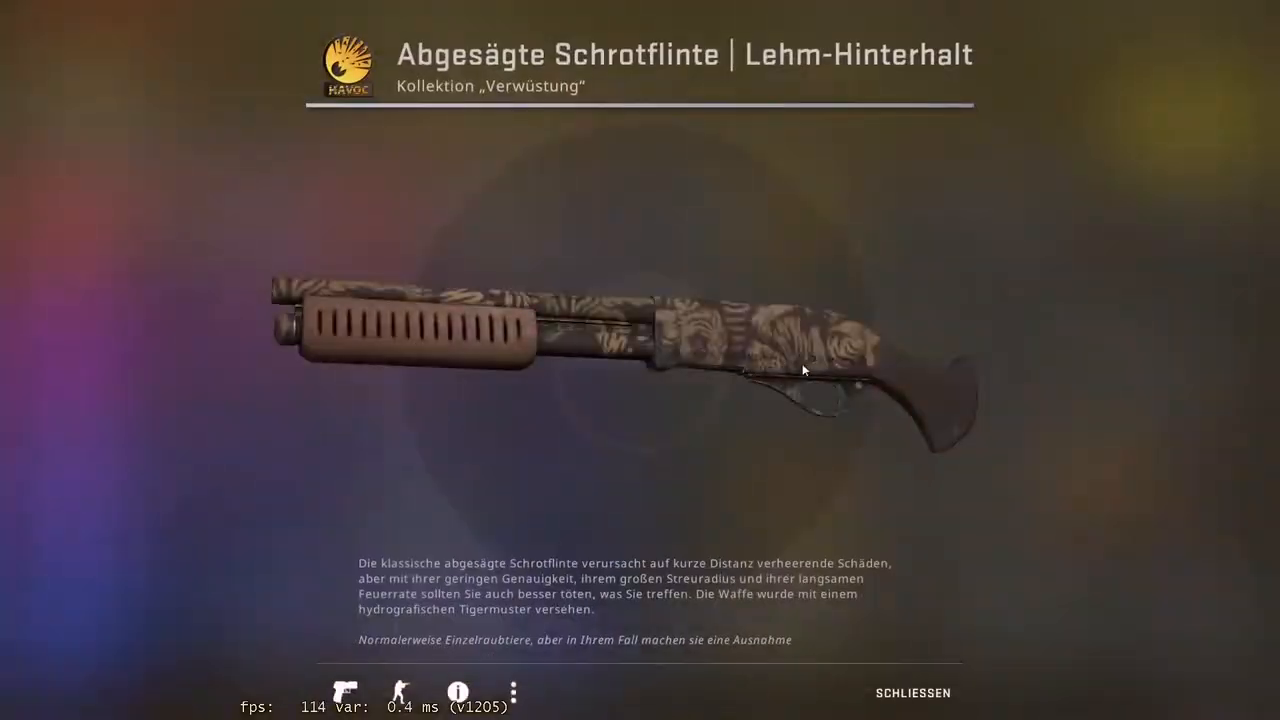
pyautogui.click(912, 692)
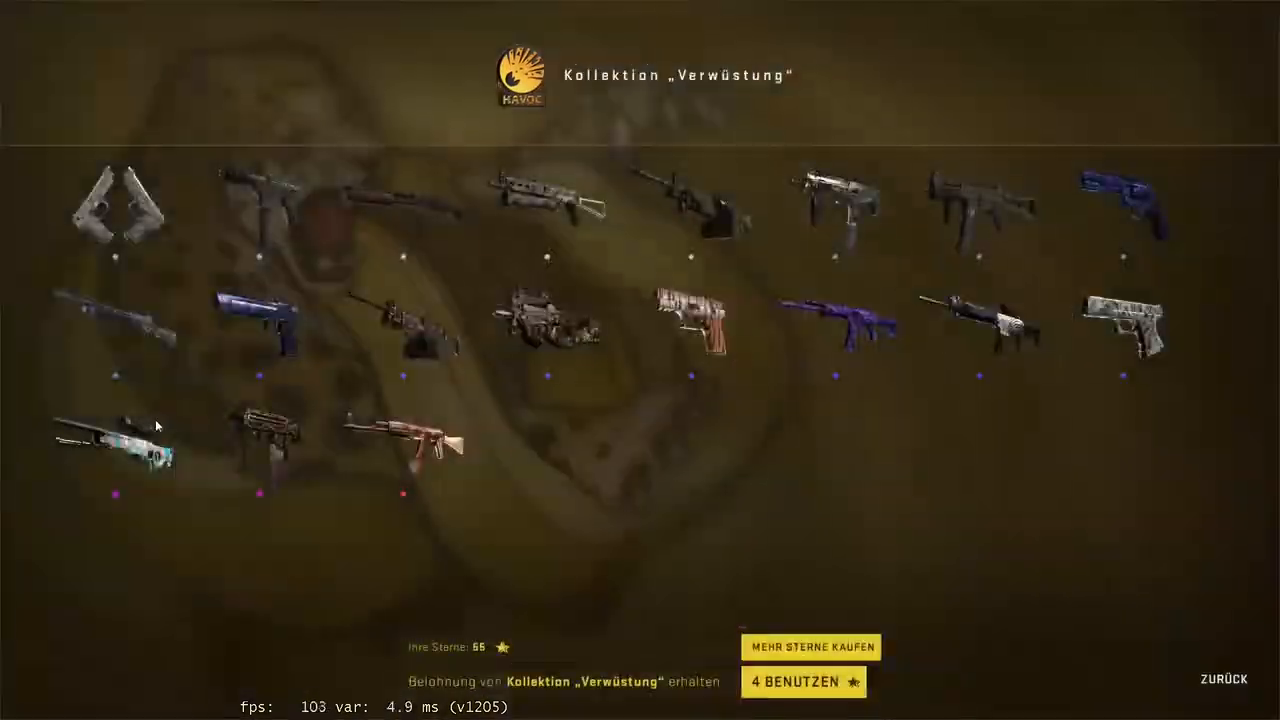
pyautogui.click(796, 680)
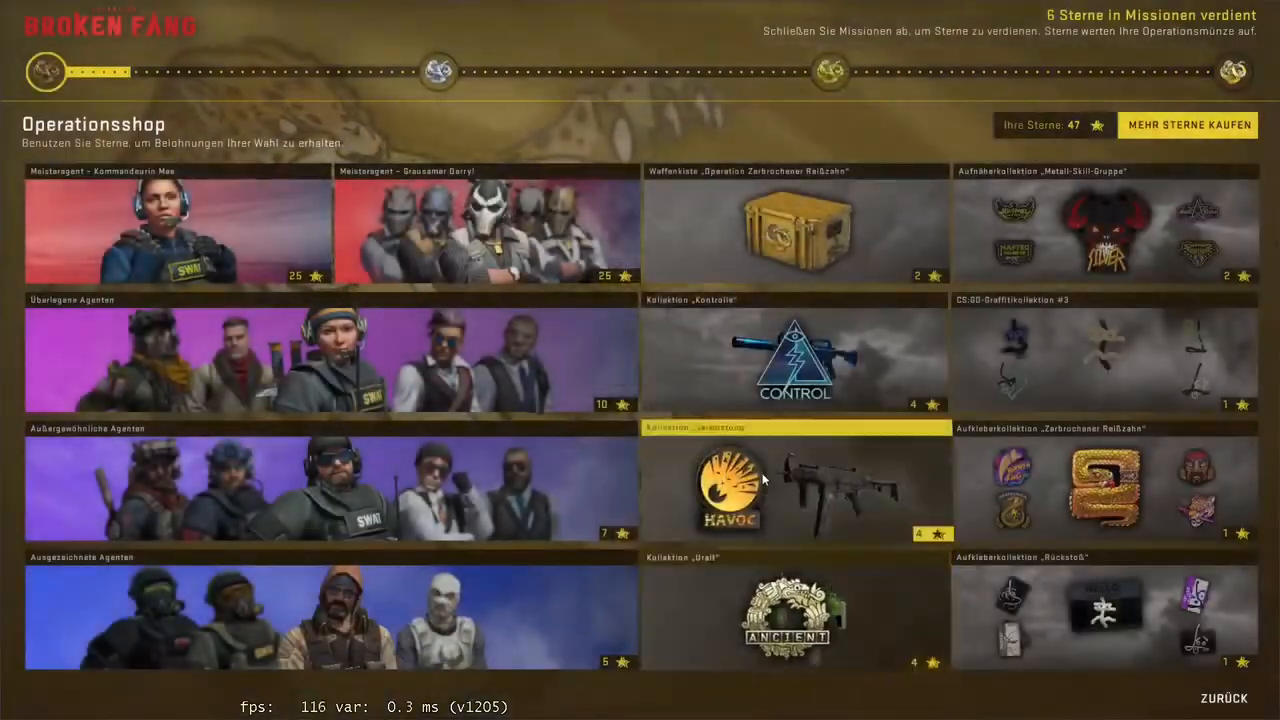
# Step: Redeem one more Havoc reward and close the 'Mehr Operationssterne kaufen' offer, leaving 3 stars
pyautogui.click(796, 488)
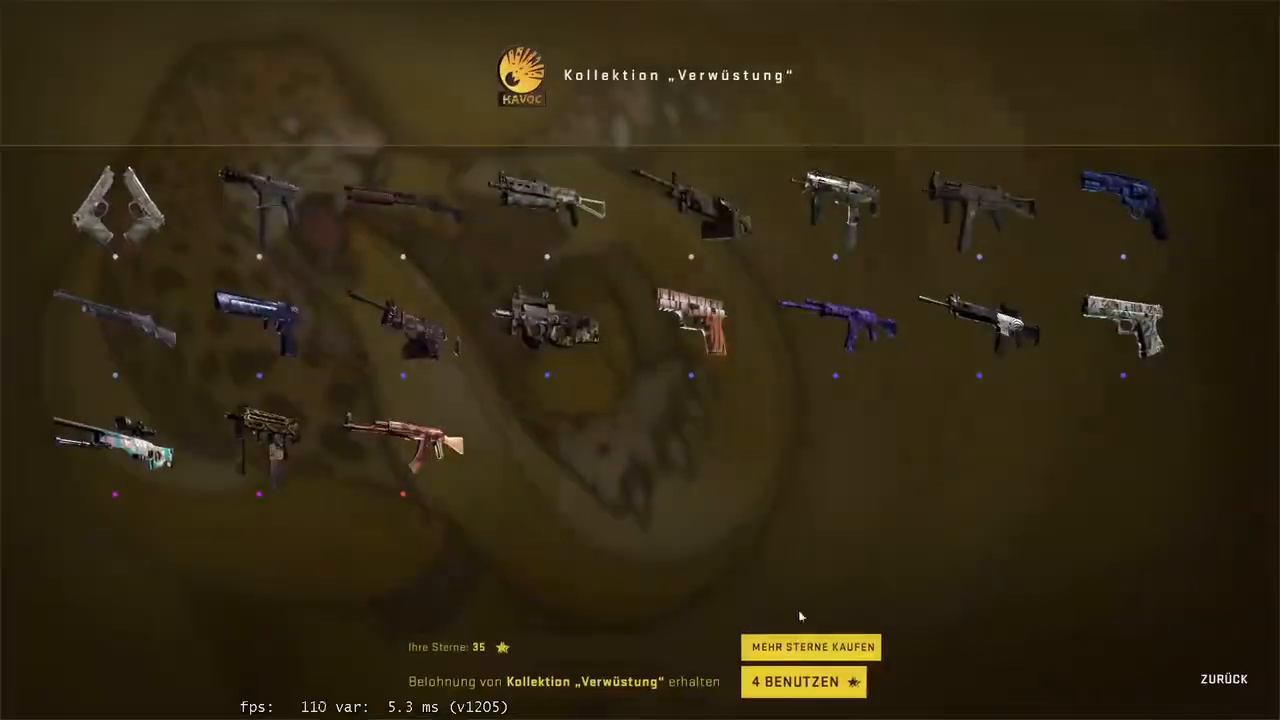
pyautogui.click(120, 204)
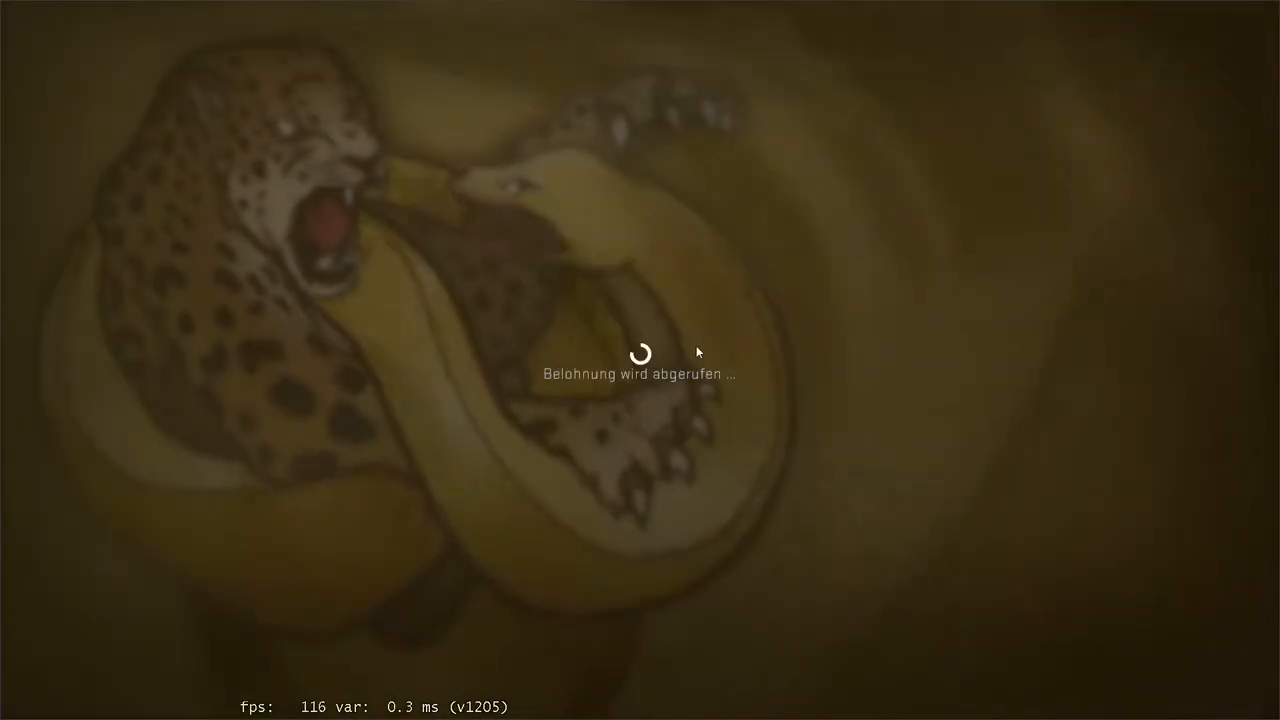
pyautogui.moveTo(664, 456)
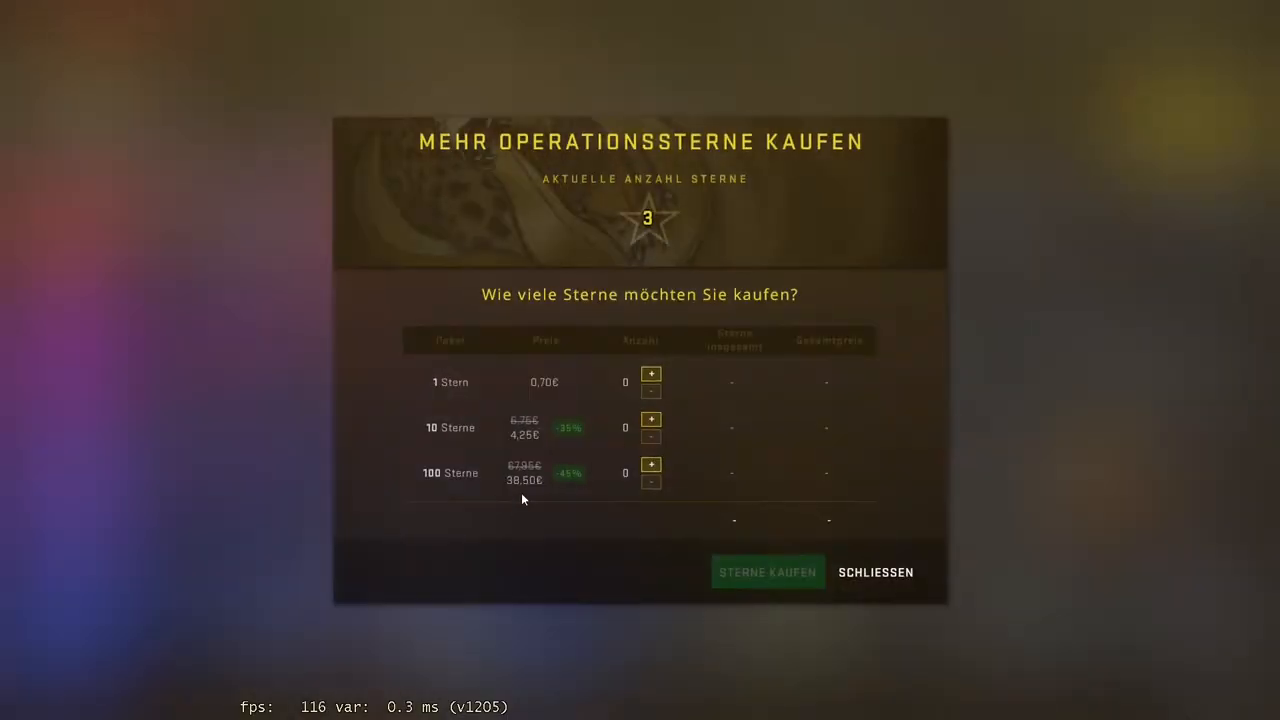
pyautogui.click(876, 572)
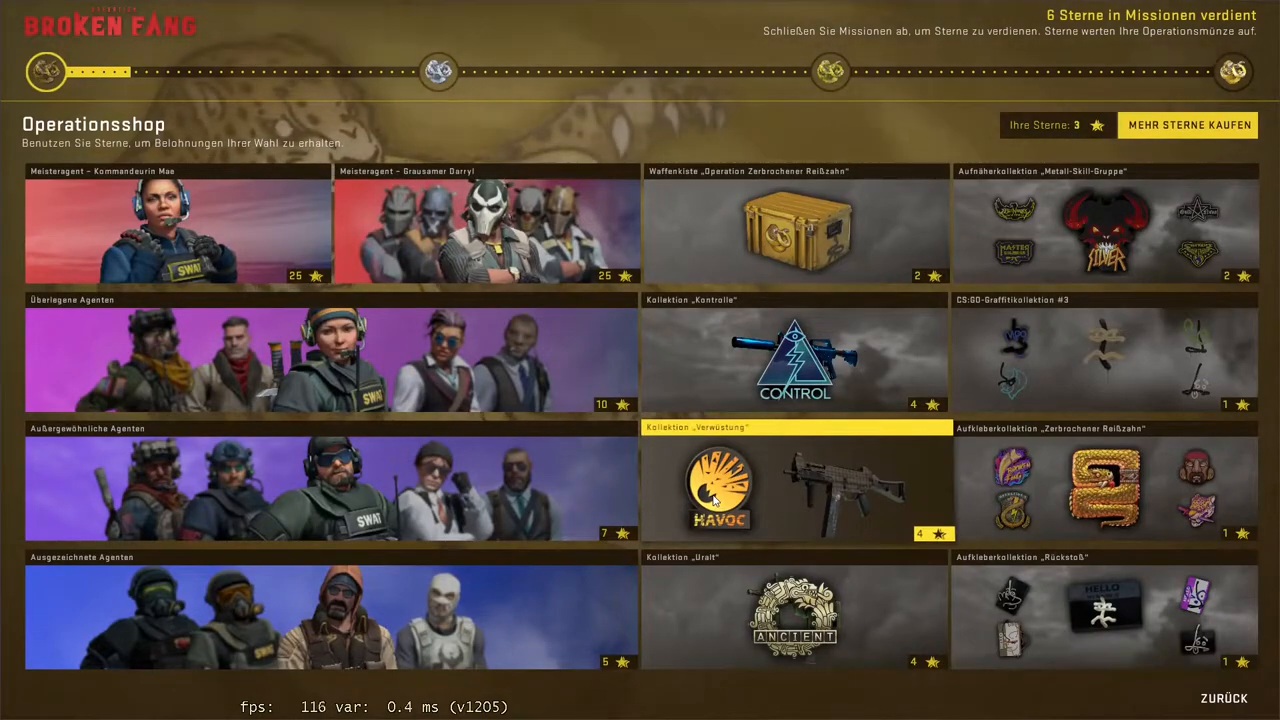
pyautogui.moveTo(736, 492)
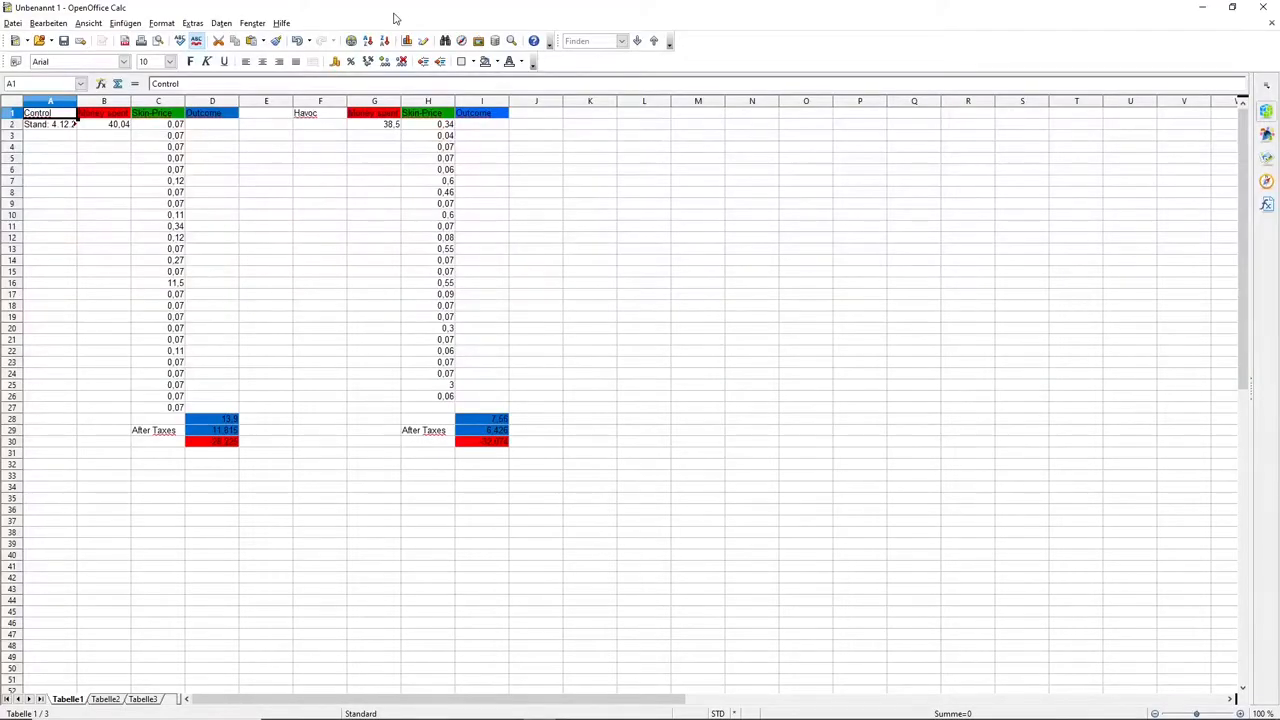
pyautogui.moveTo(336, 62)
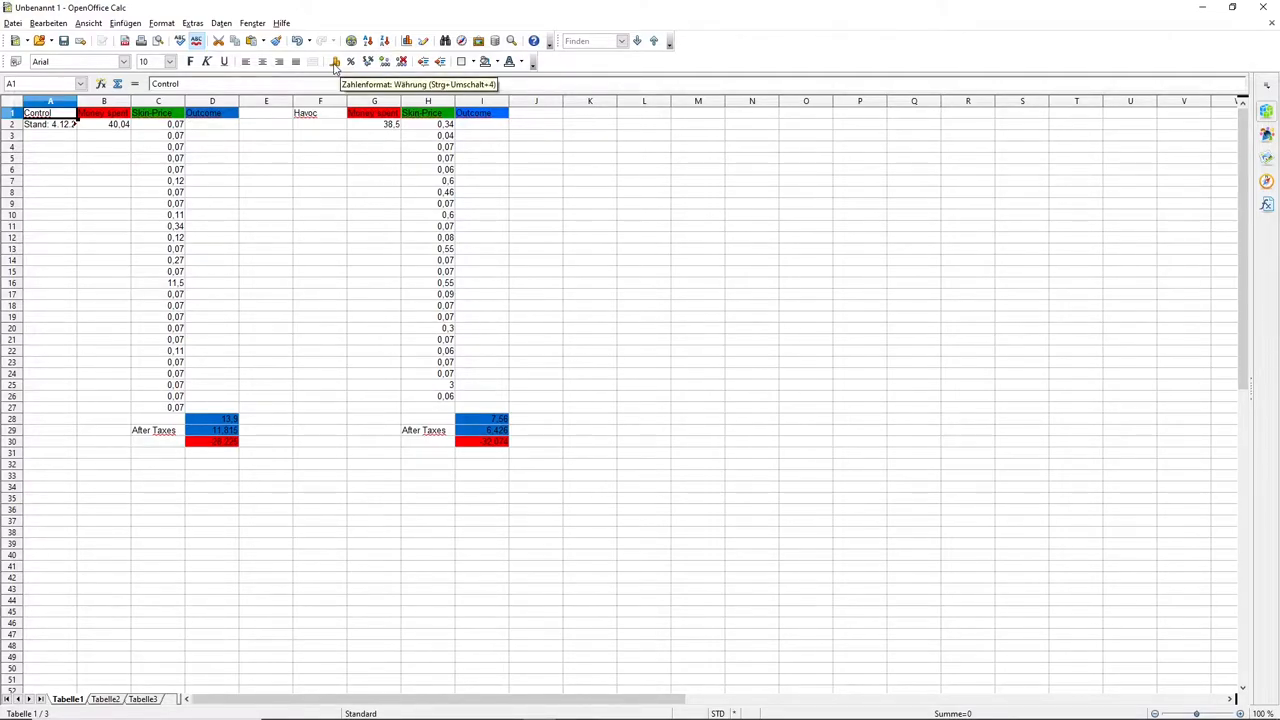
pyautogui.moveTo(136, 130)
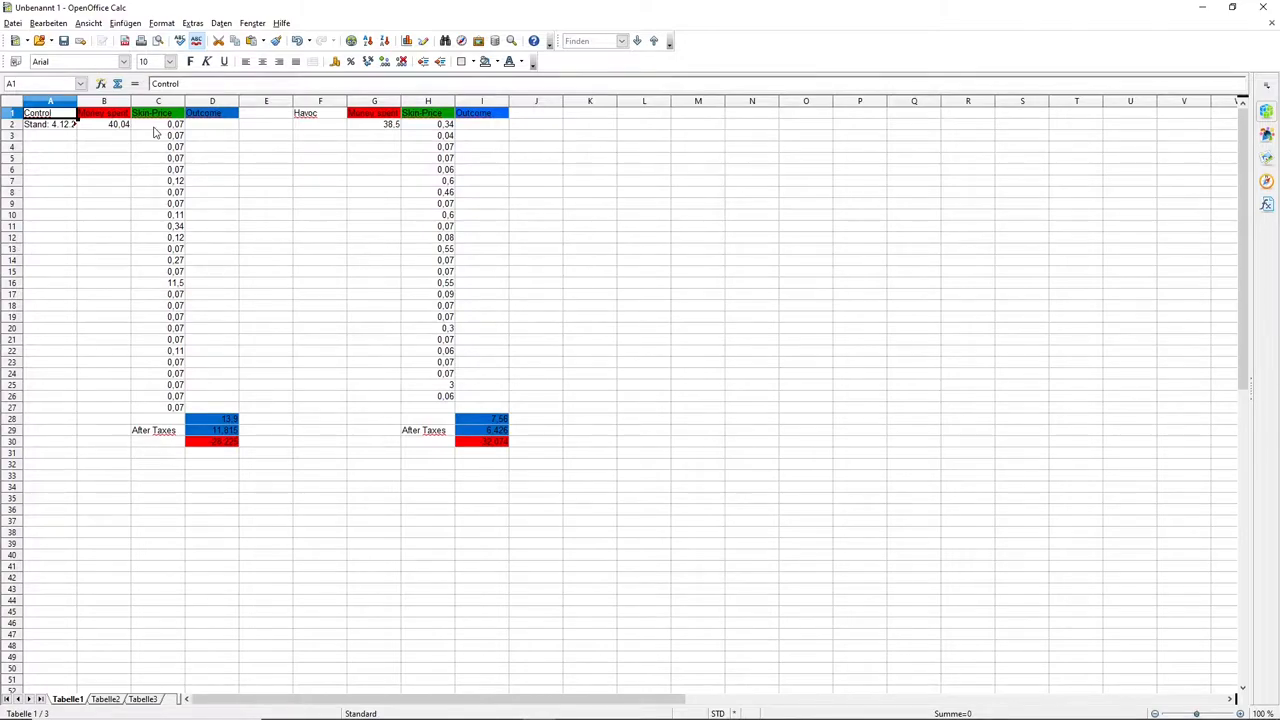
pyautogui.moveTo(324, 126)
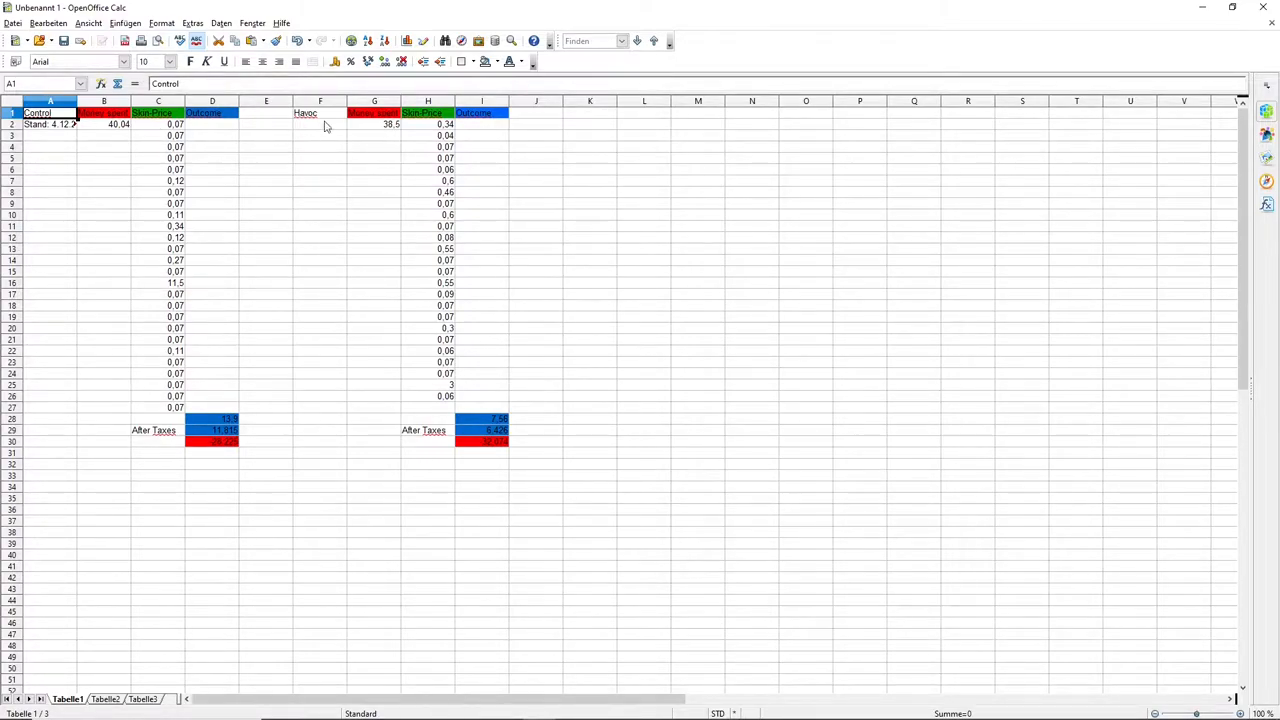
pyautogui.moveTo(296, 132)
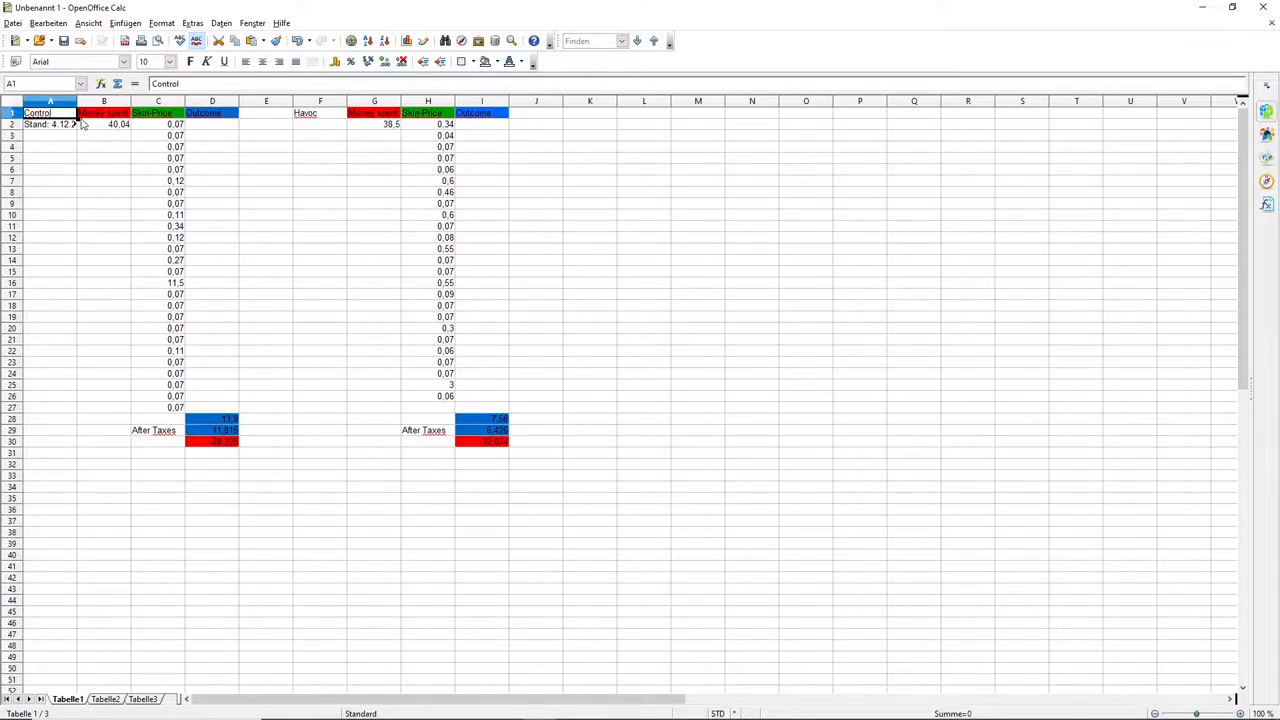
pyautogui.moveTo(120, 196)
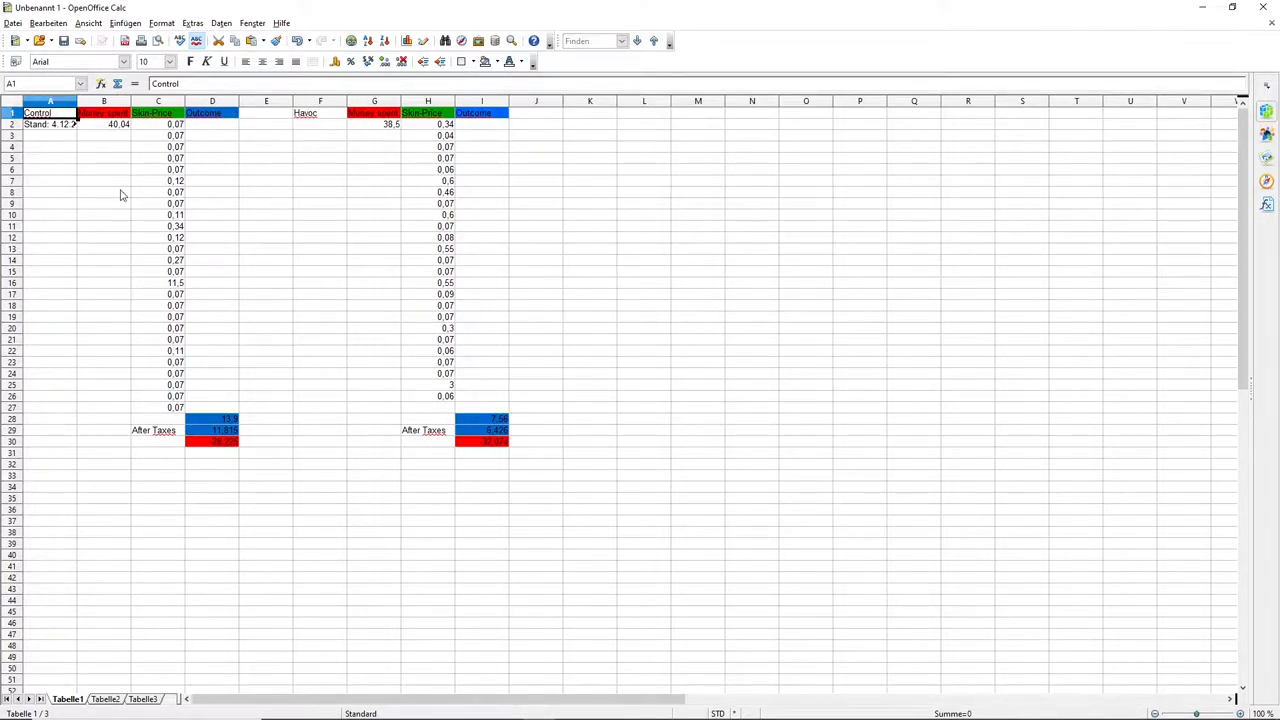
pyautogui.moveTo(164, 200)
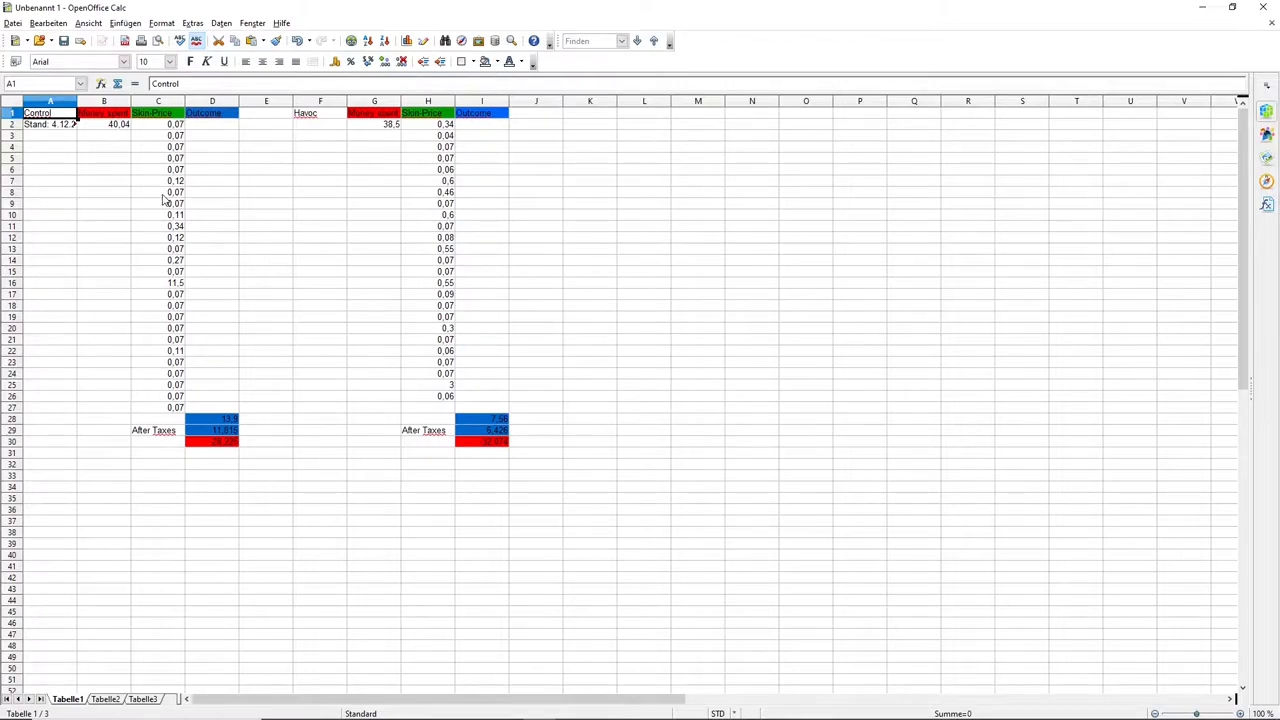
pyautogui.moveTo(64, 134)
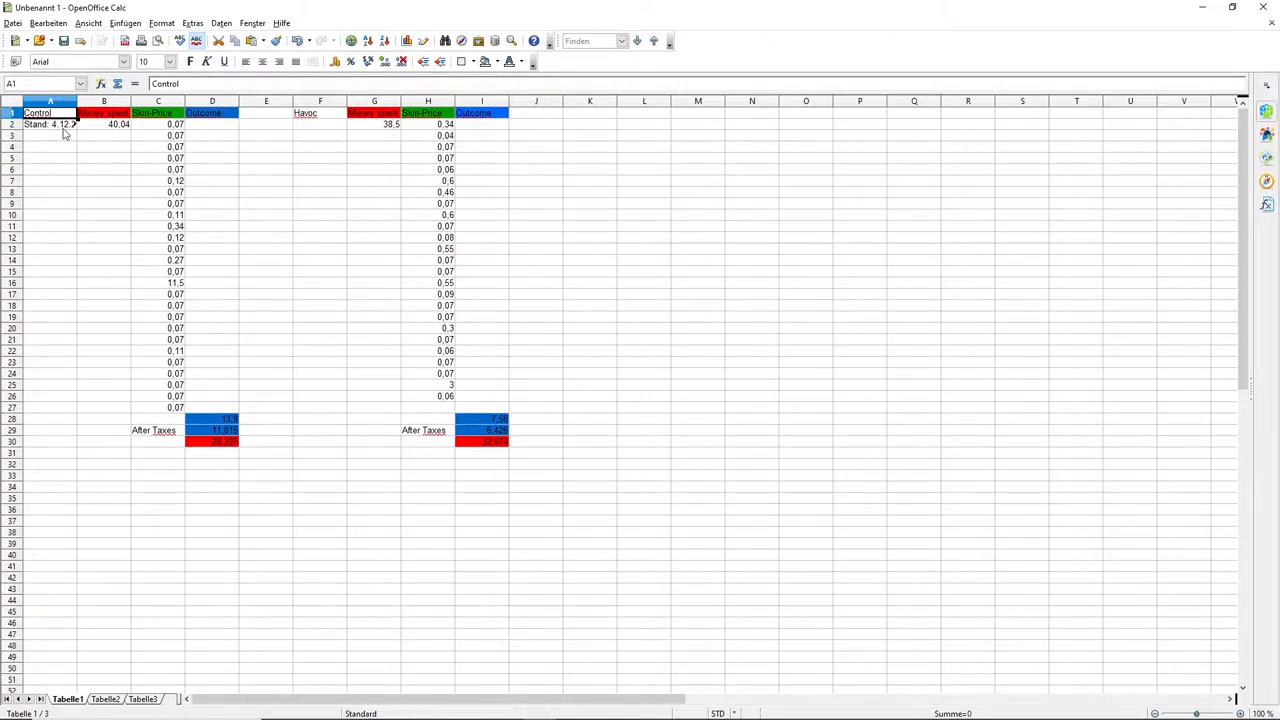
pyautogui.moveTo(122, 136)
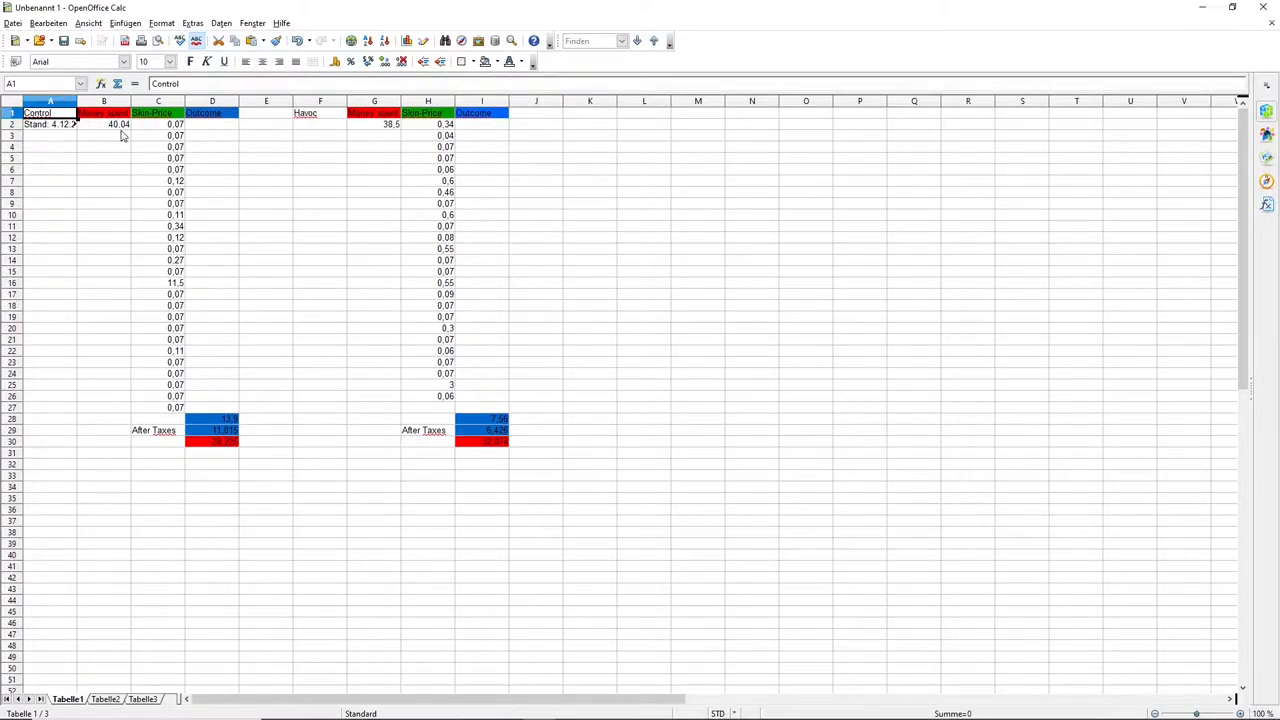
pyautogui.click(104, 124)
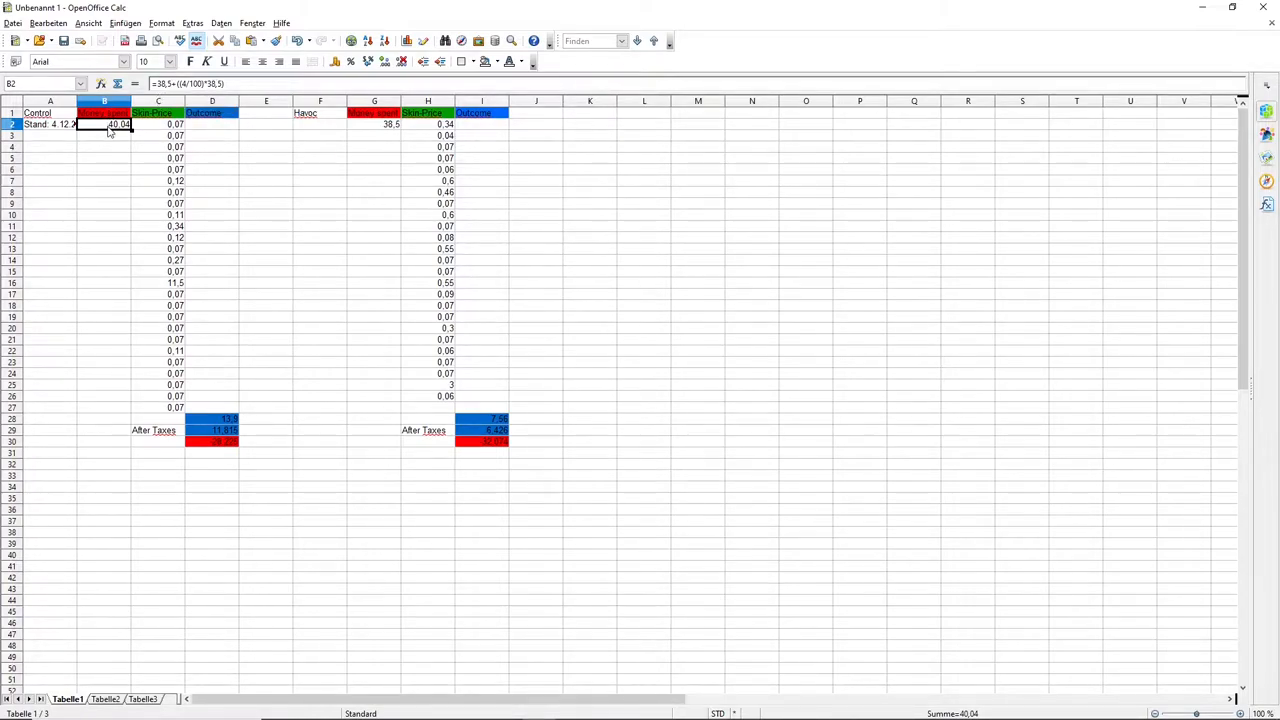
pyautogui.moveTo(184, 164)
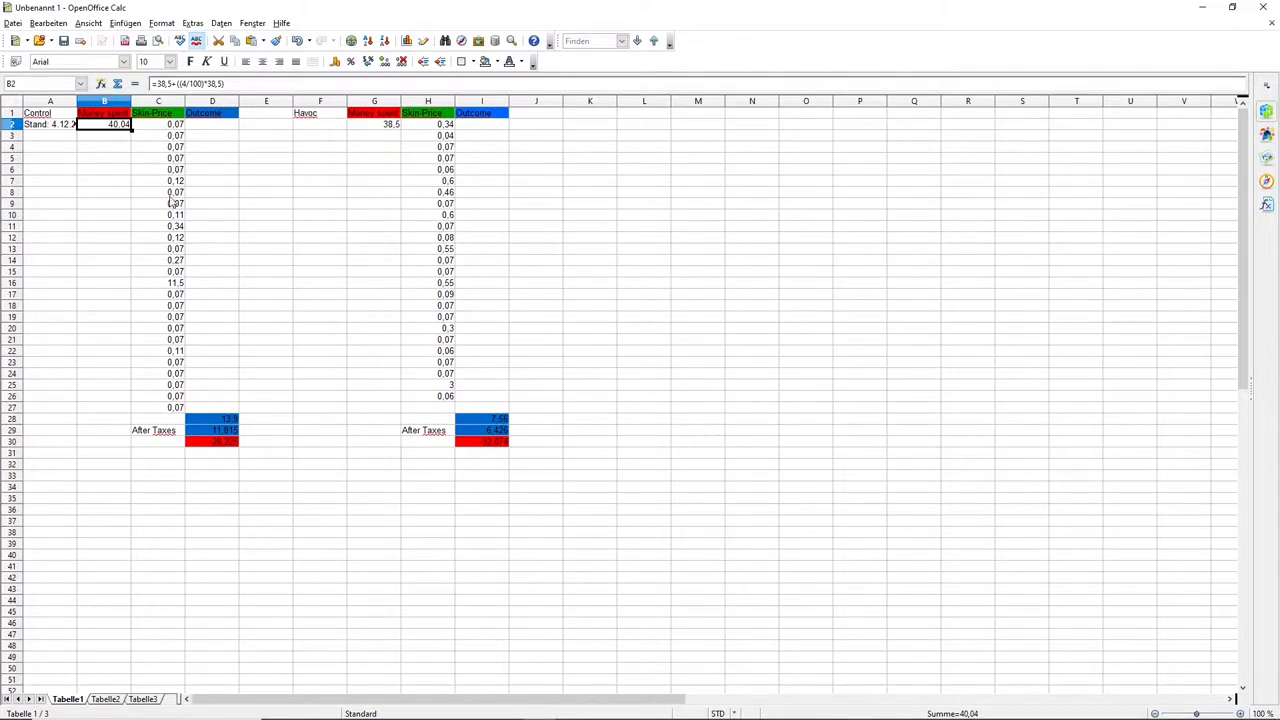
pyautogui.moveTo(170, 292)
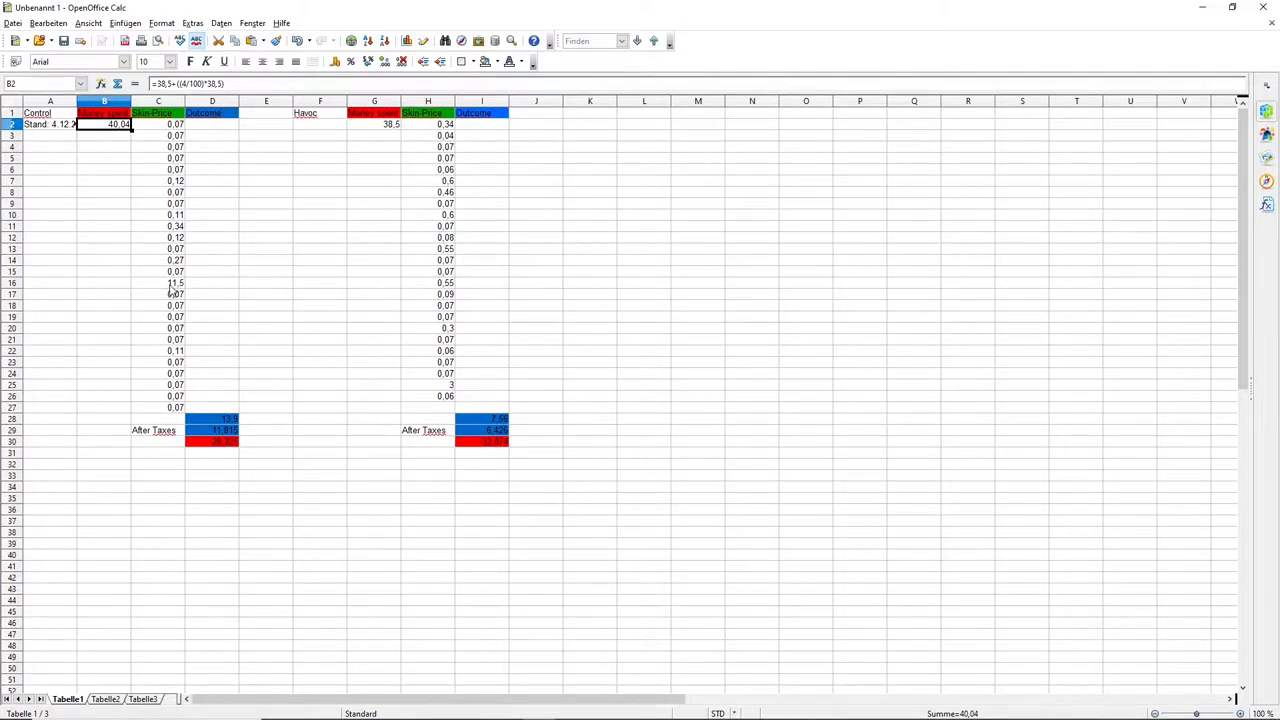
pyautogui.moveTo(180, 292)
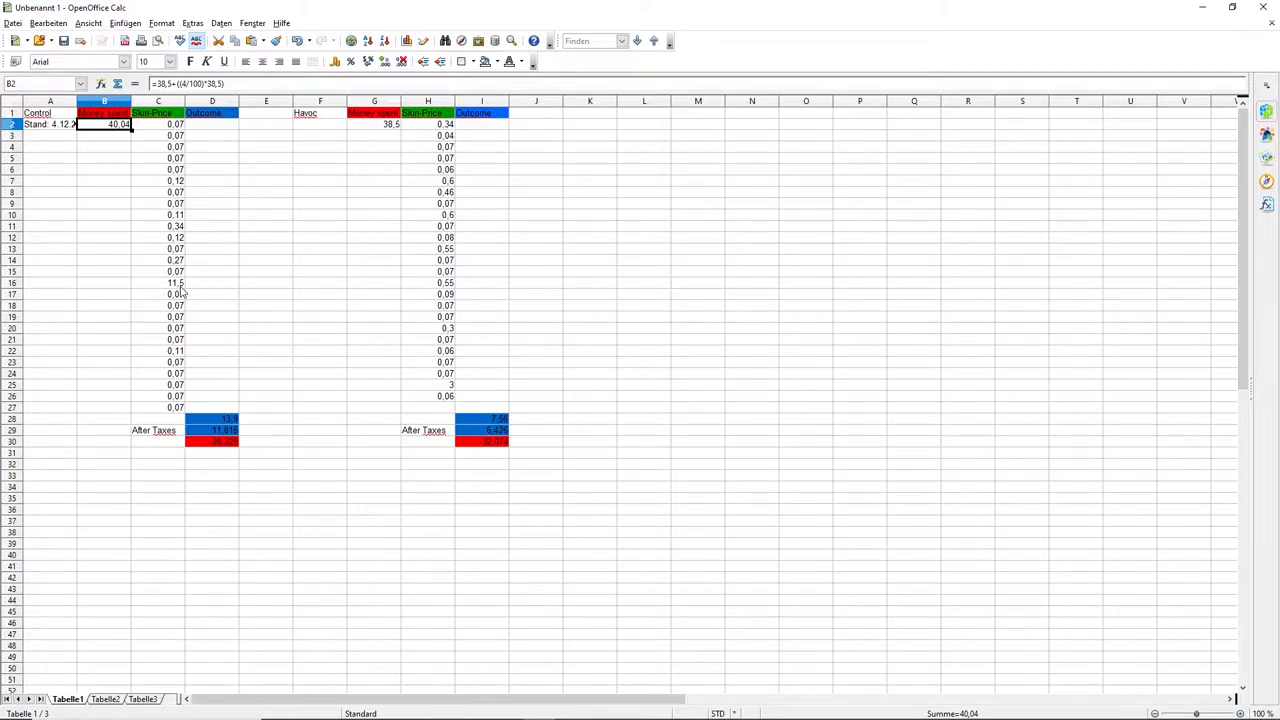
pyautogui.moveTo(192, 420)
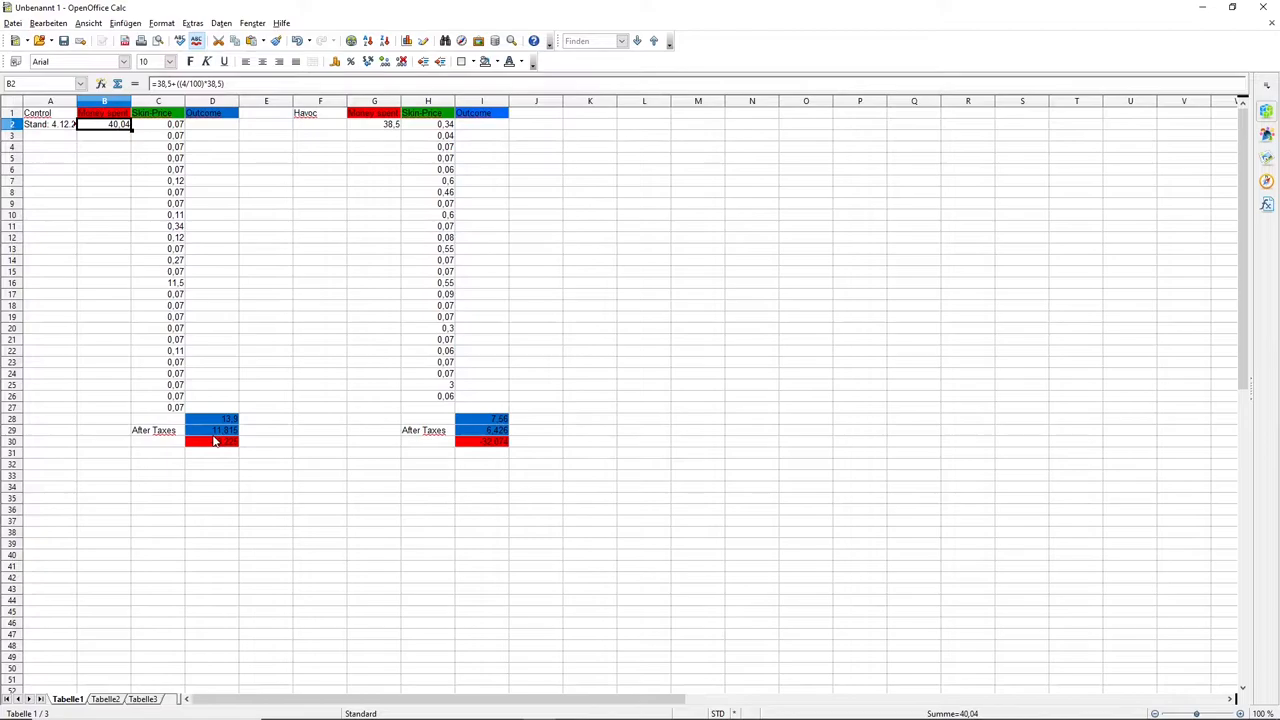
pyautogui.moveTo(220, 448)
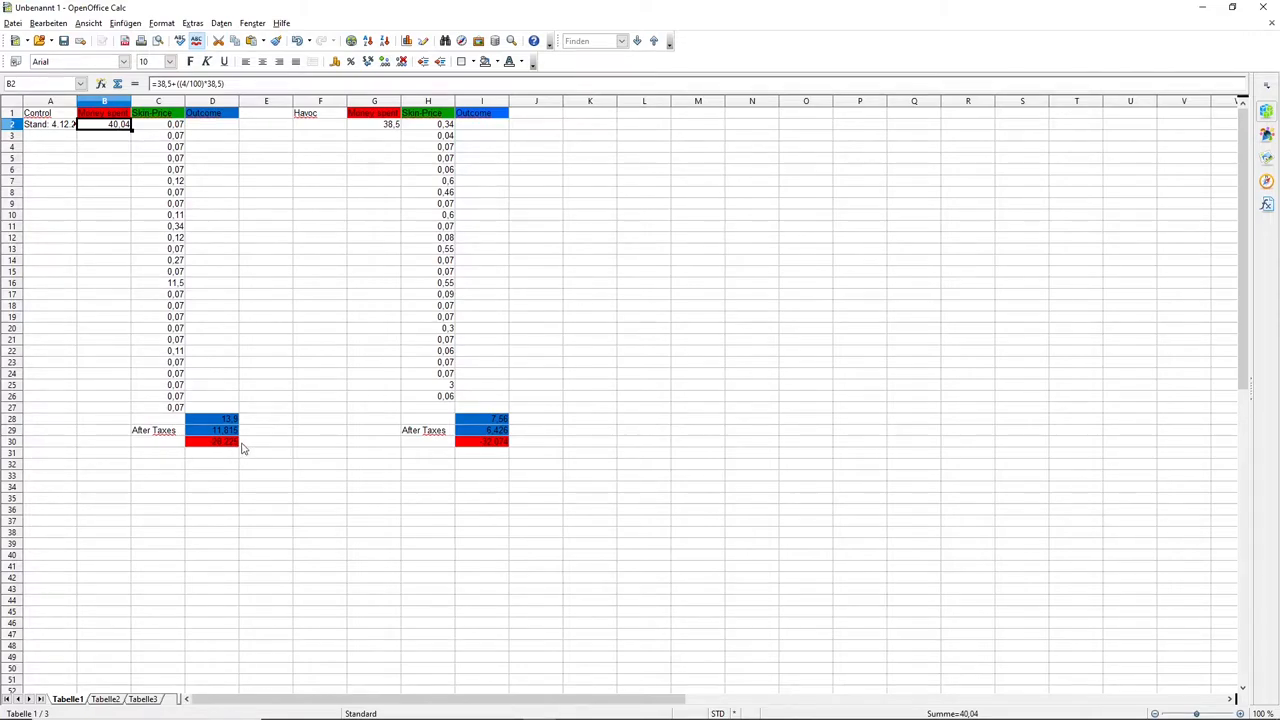
pyautogui.moveTo(342, 132)
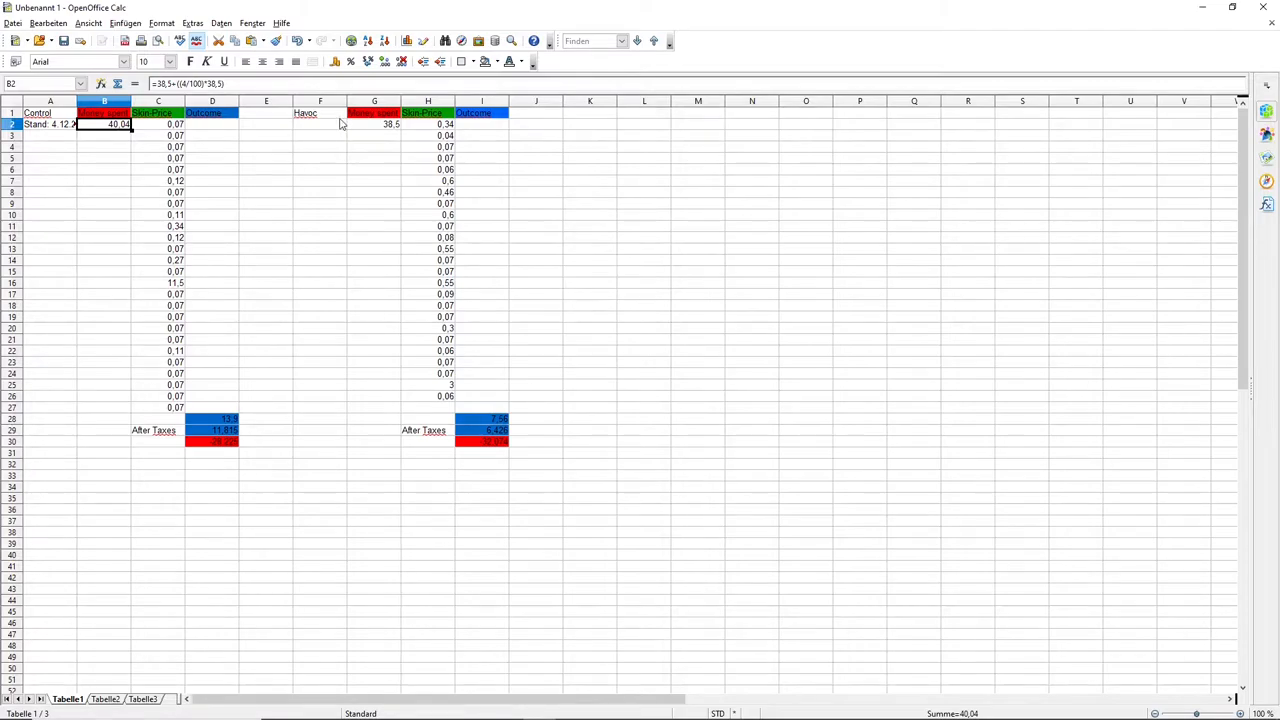
pyautogui.moveTo(428, 128)
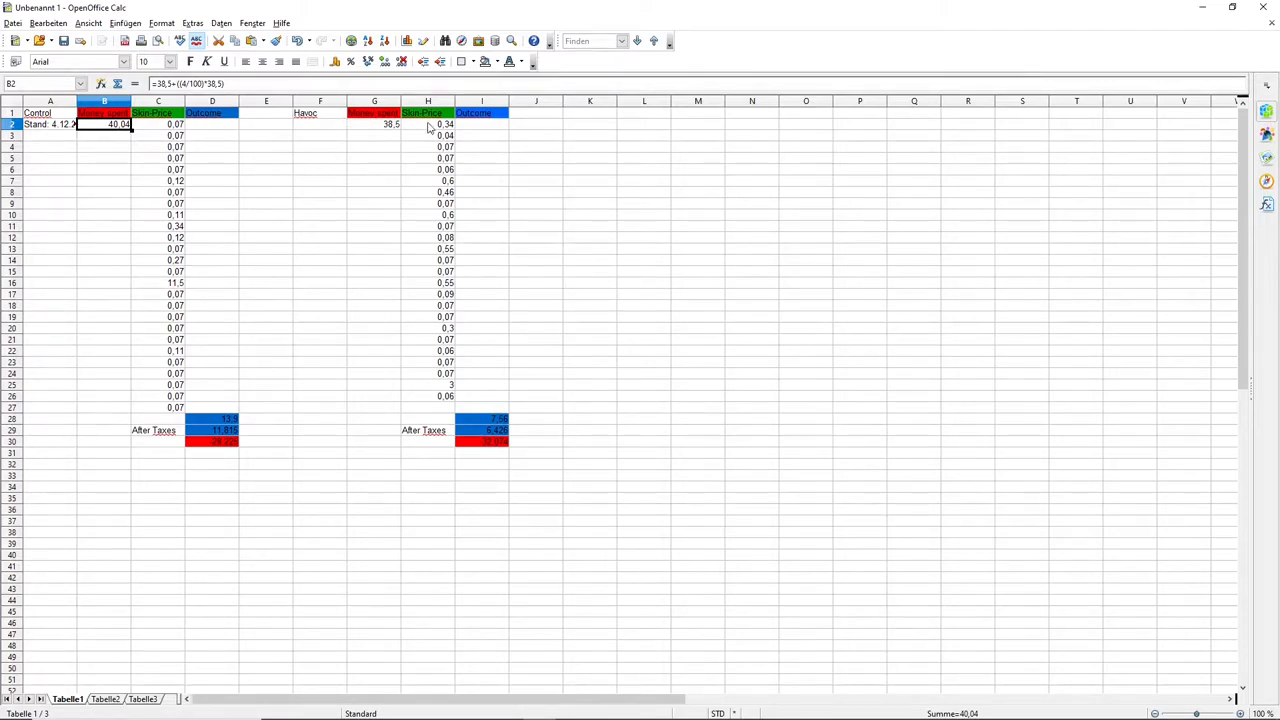
pyautogui.moveTo(440, 222)
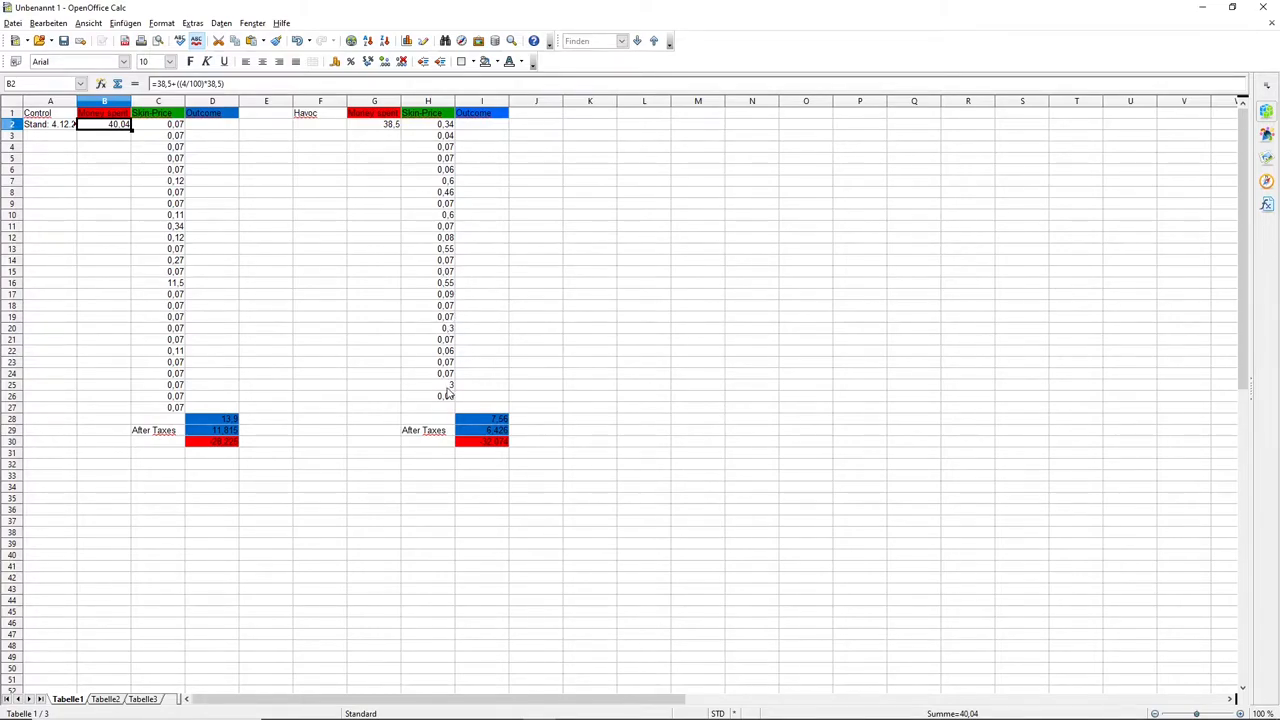
pyautogui.moveTo(448, 390)
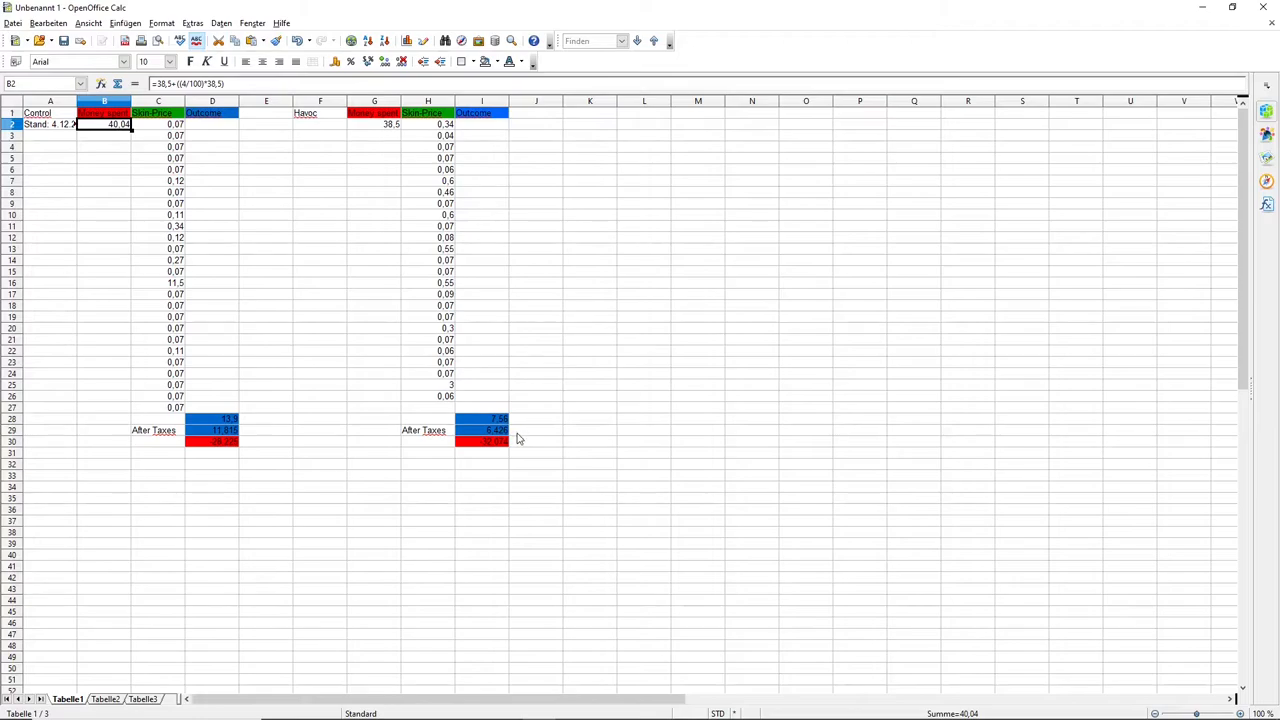
pyautogui.moveTo(490, 450)
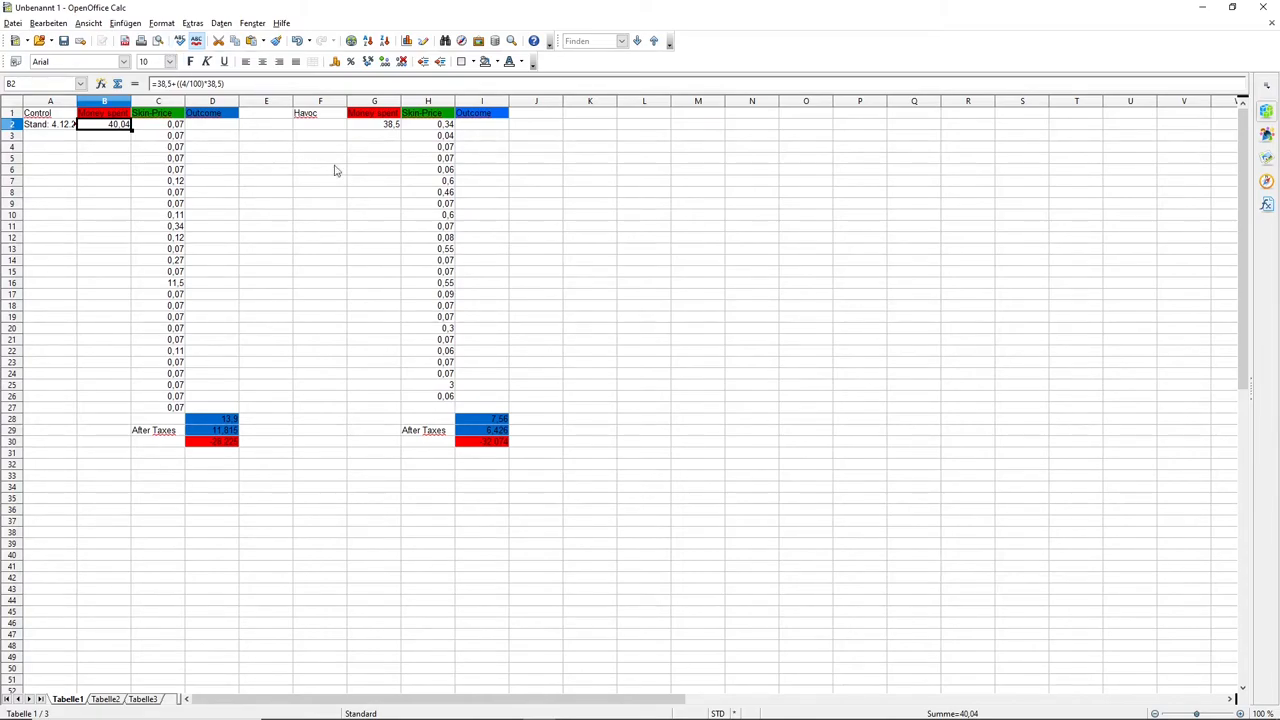
pyautogui.moveTo(328, 200)
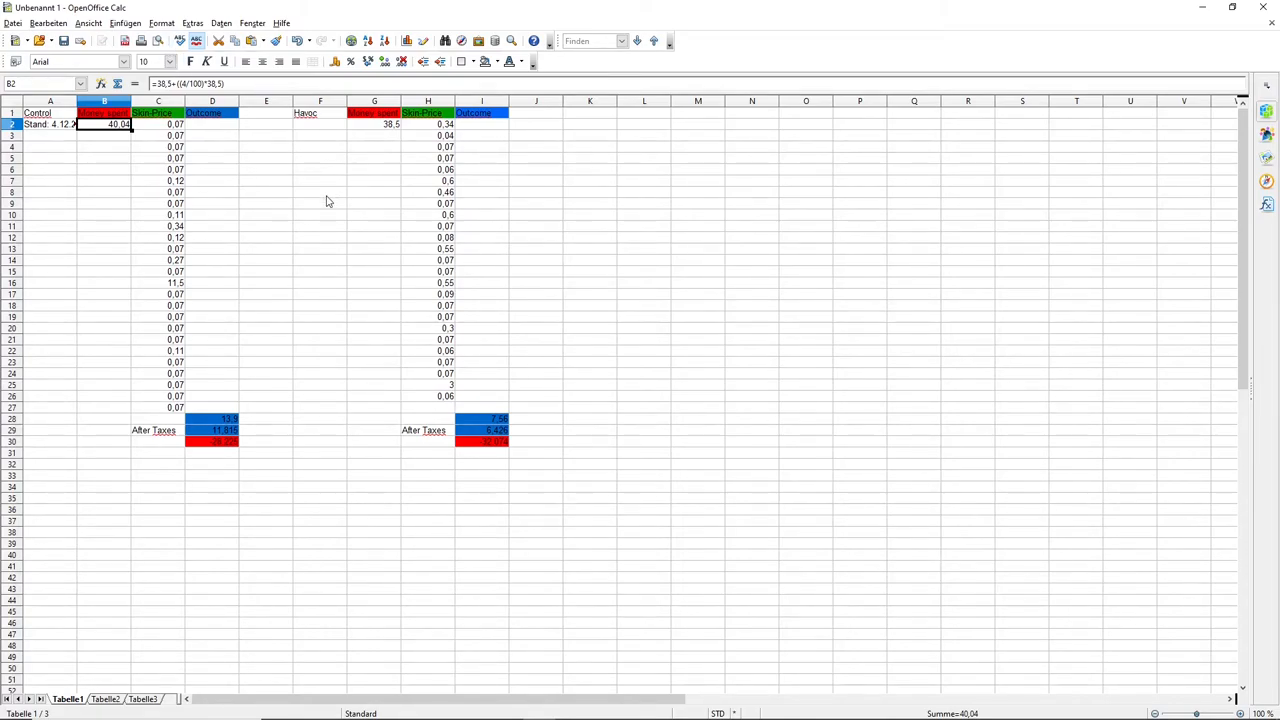